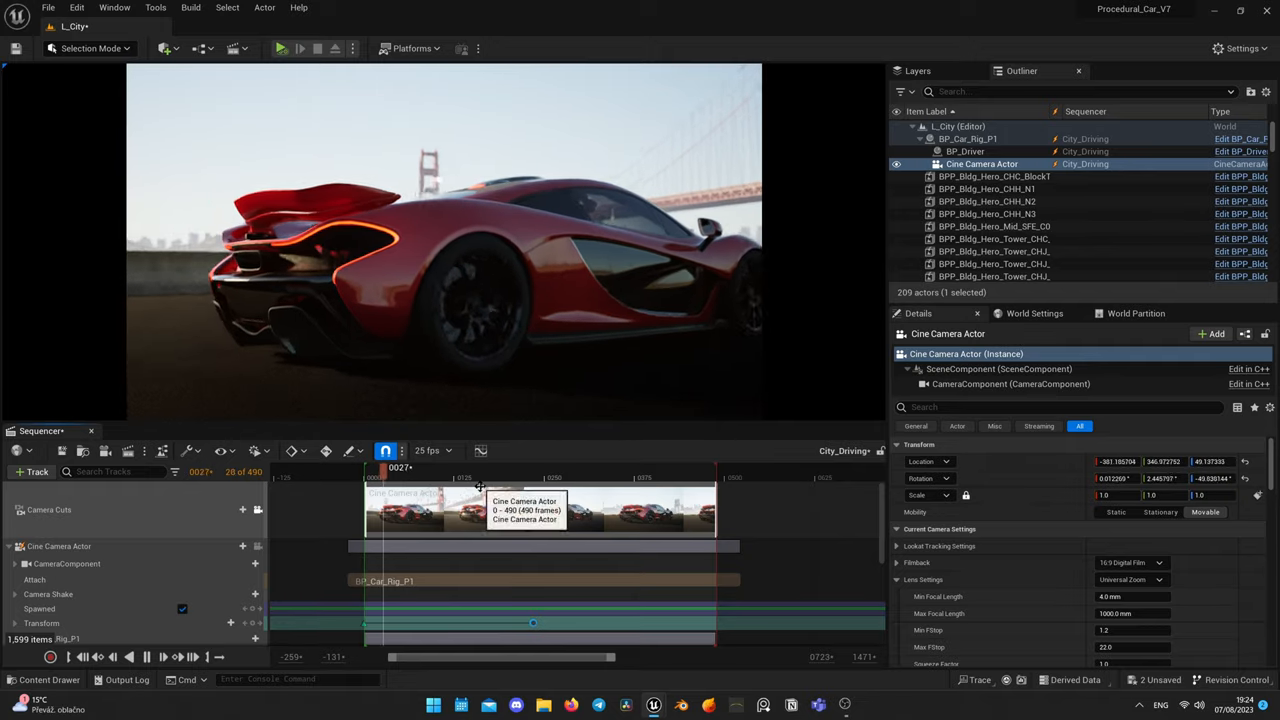
Scrub through the car's drive and position the new cine camera beside the red car's side.
drag(380, 470, 420, 470)
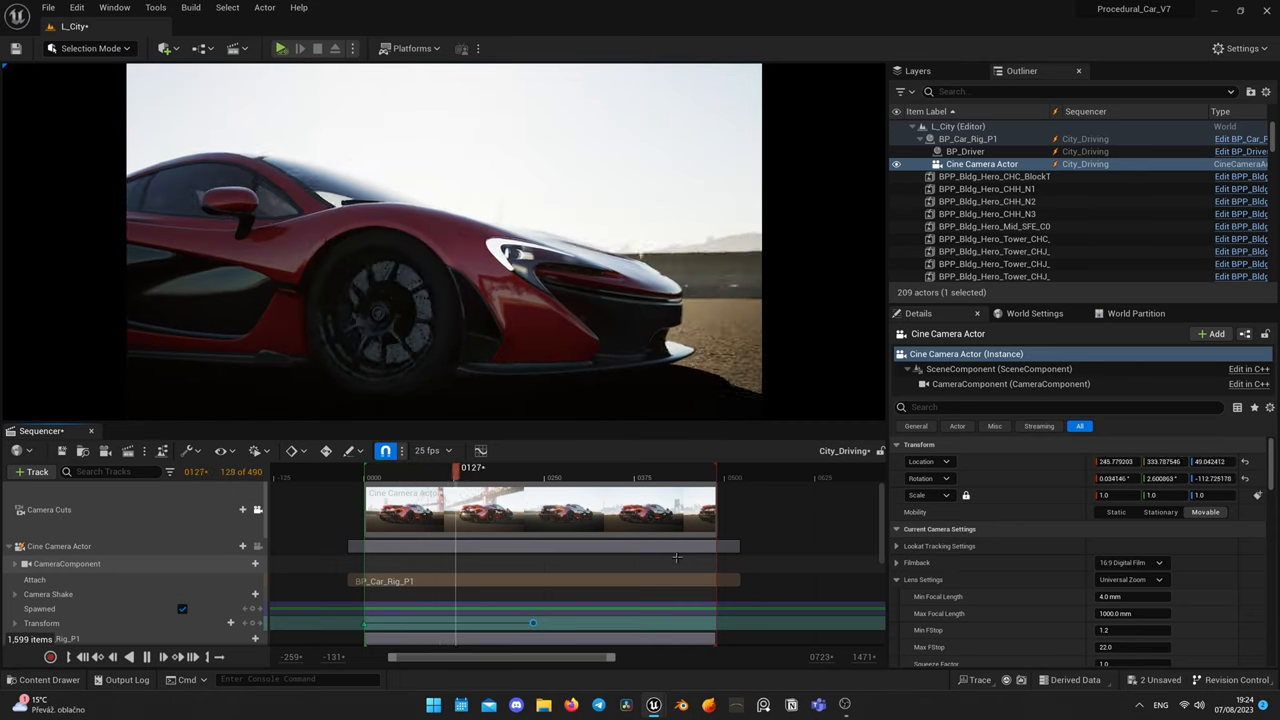
drag(472, 468, 508, 468)
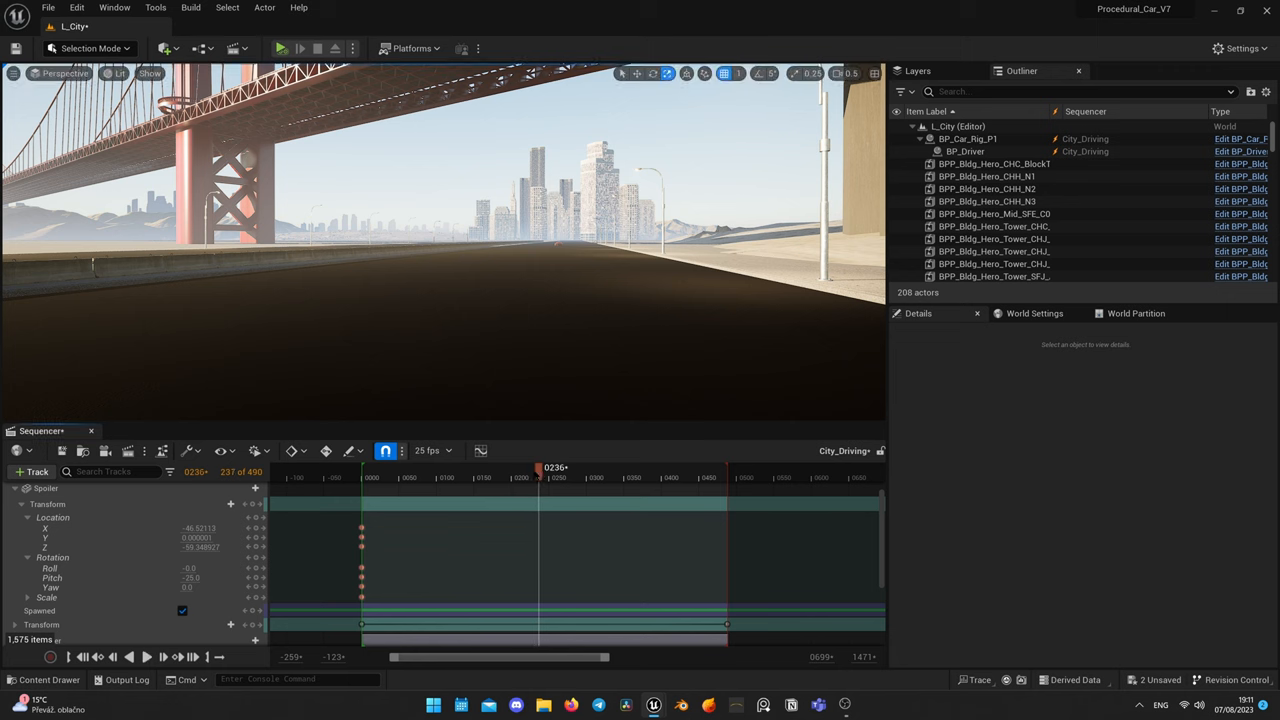
drag(538, 468, 488, 468)
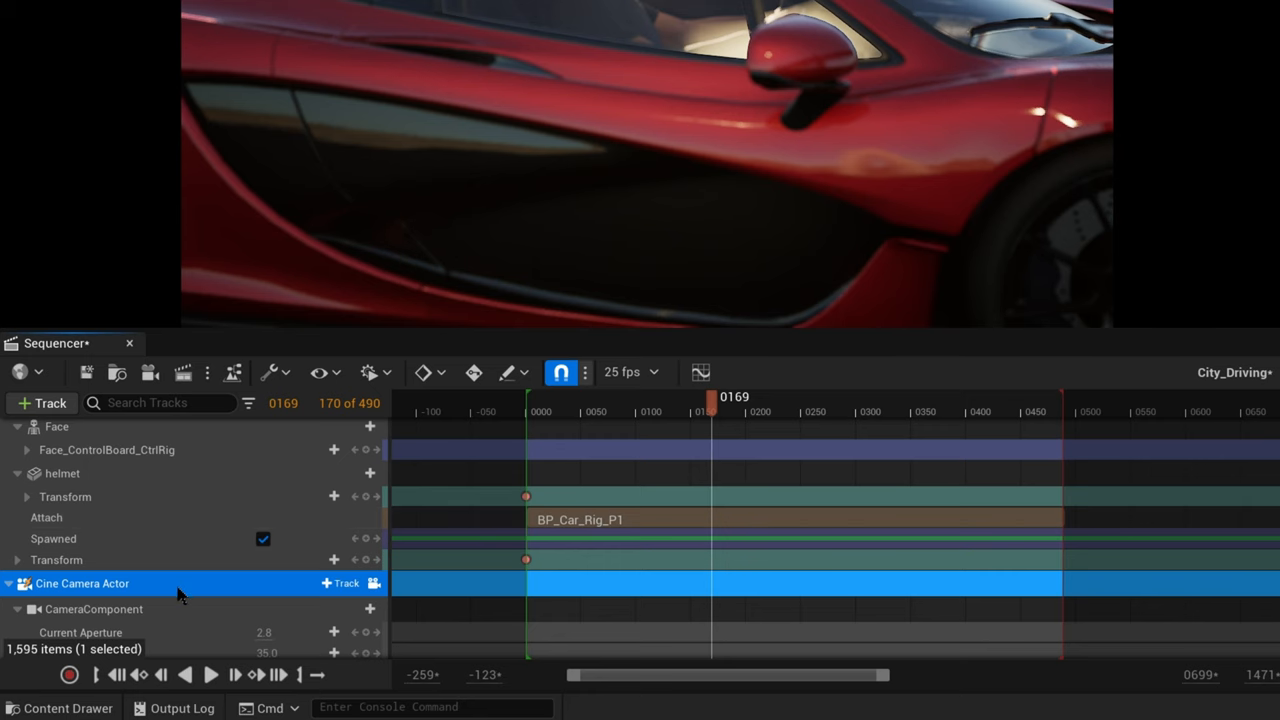
mouse_move(372, 584)
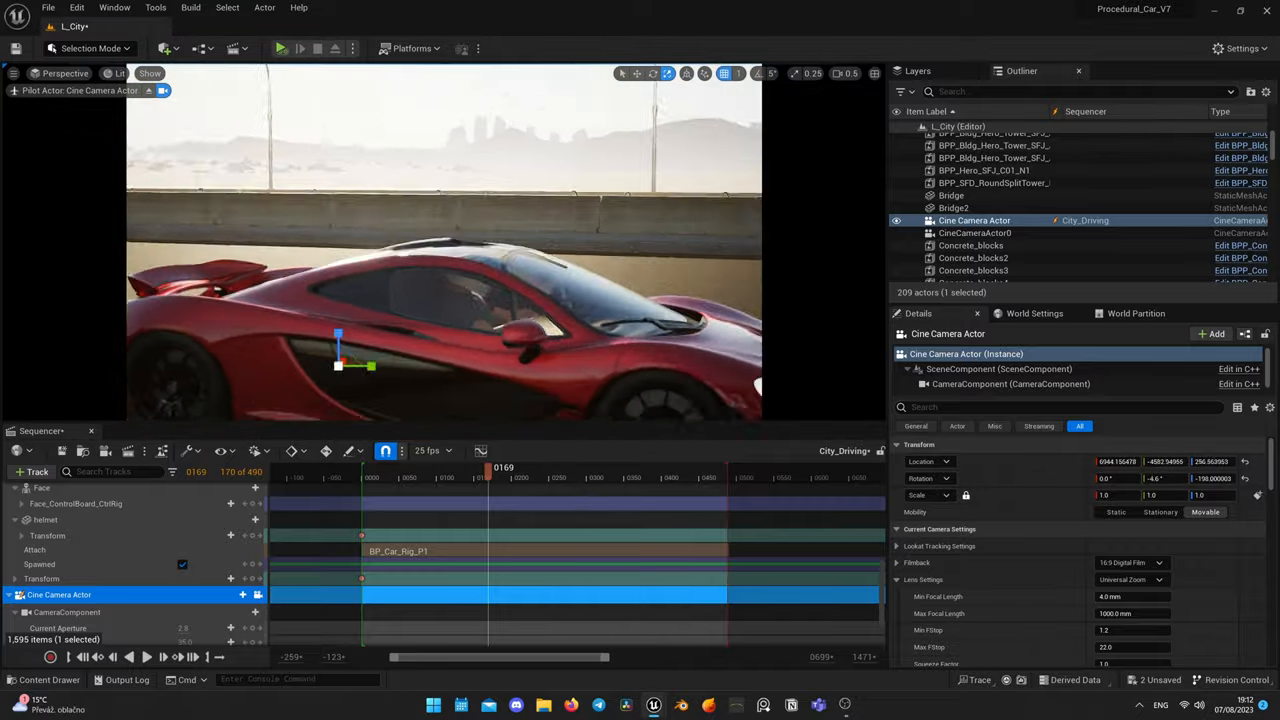
drag(488, 468, 452, 468)
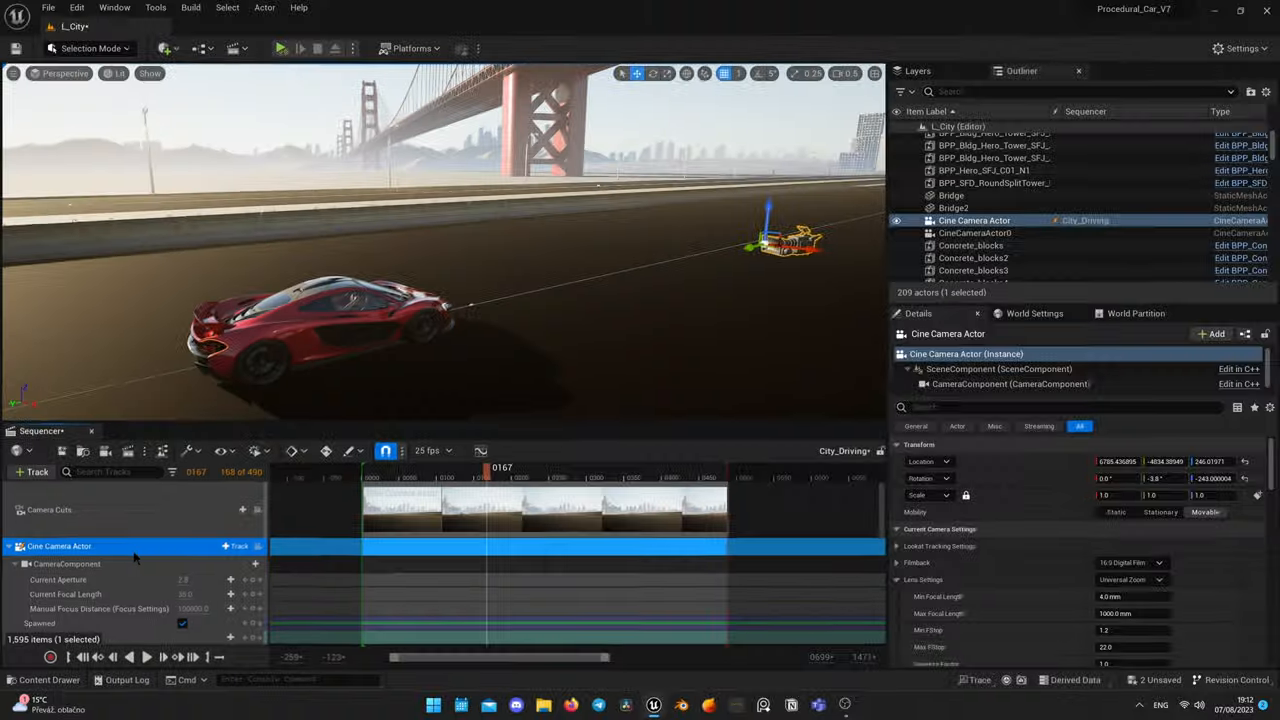
Add an Attach track on the Cine Camera Actor bound to BP_Car_Rig_P1.
click(238, 544)
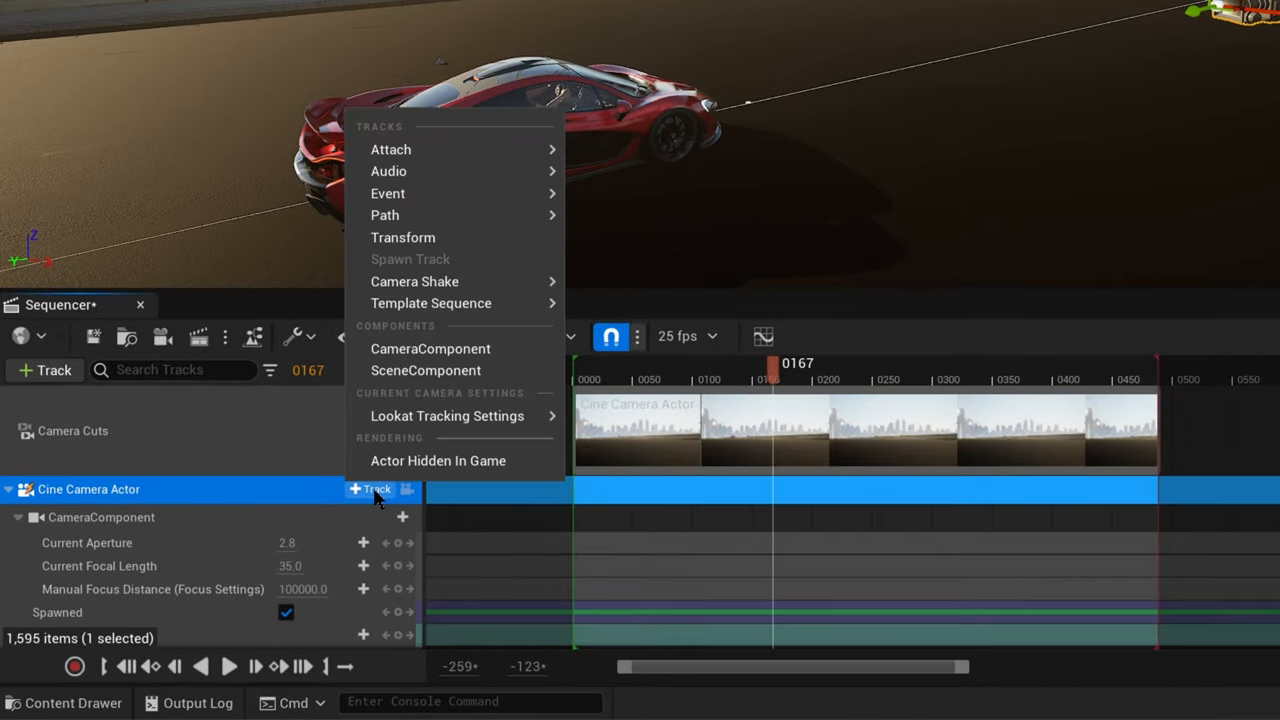
mouse_move(390, 148)
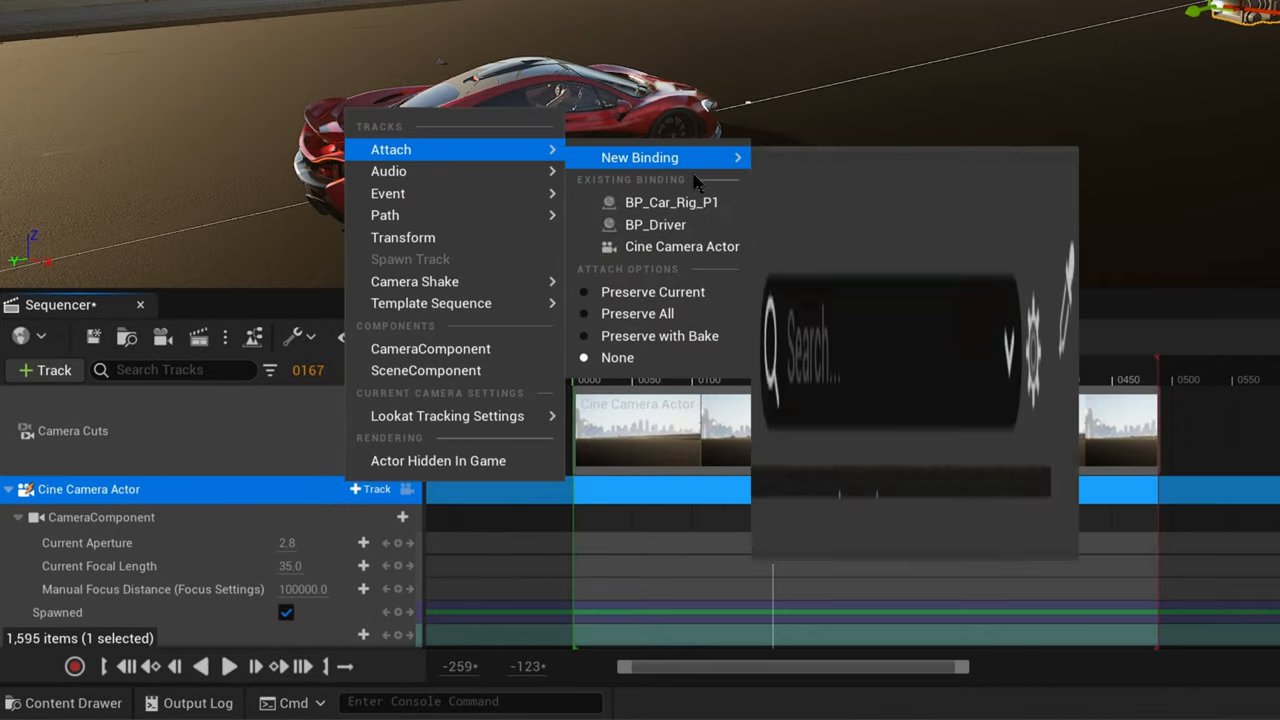
click(672, 202)
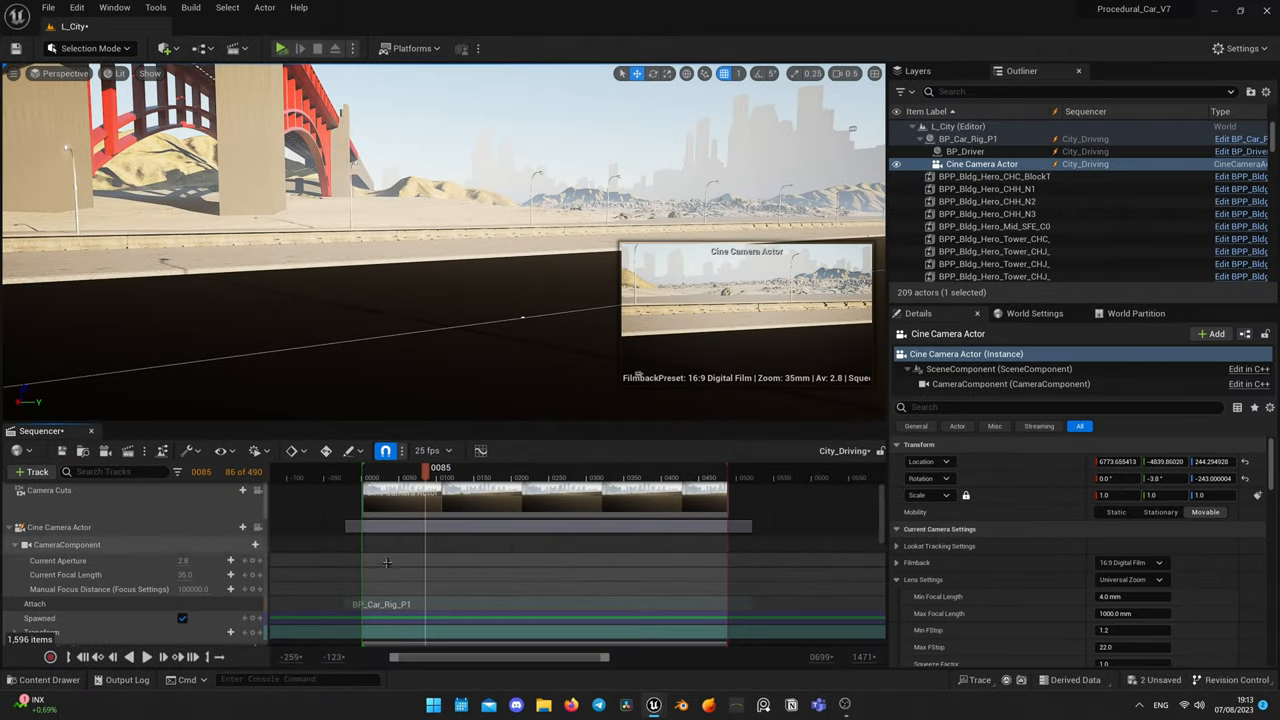
Pilot the cine camera behind the car to frame its rear under the bridge, then scrub to verify it follows.
click(58, 528)
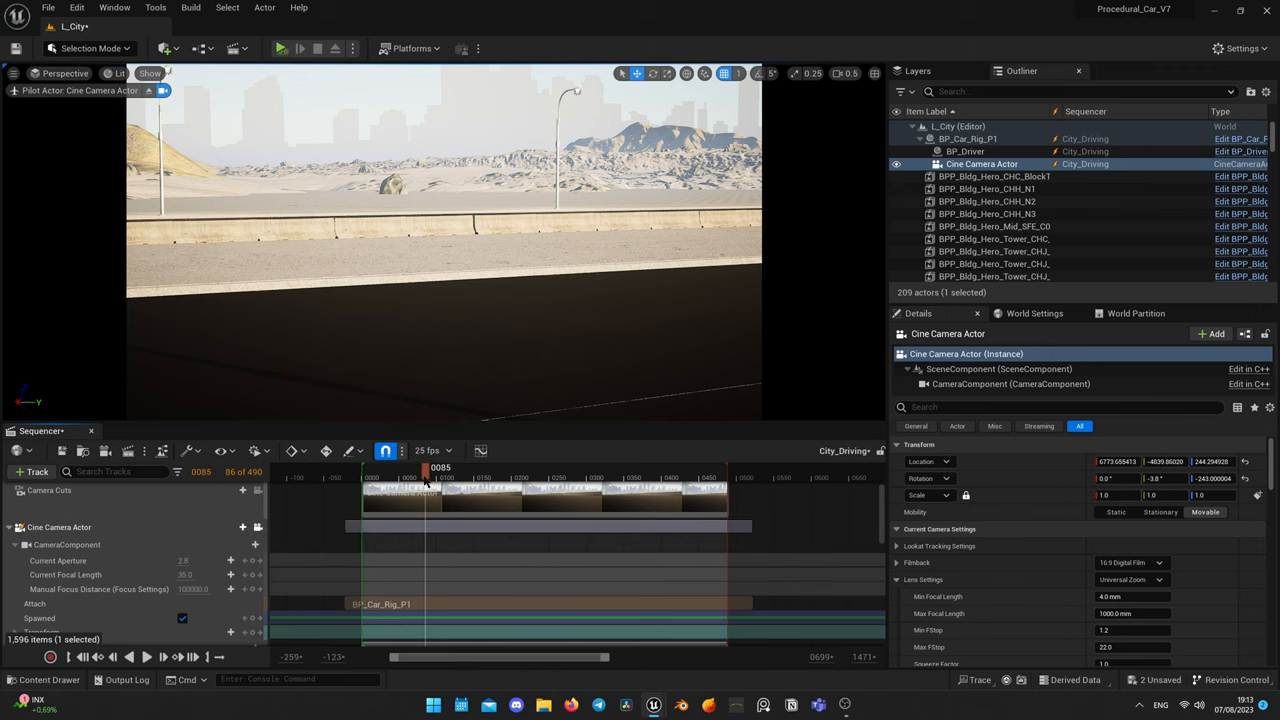
drag(424, 468, 444, 468)
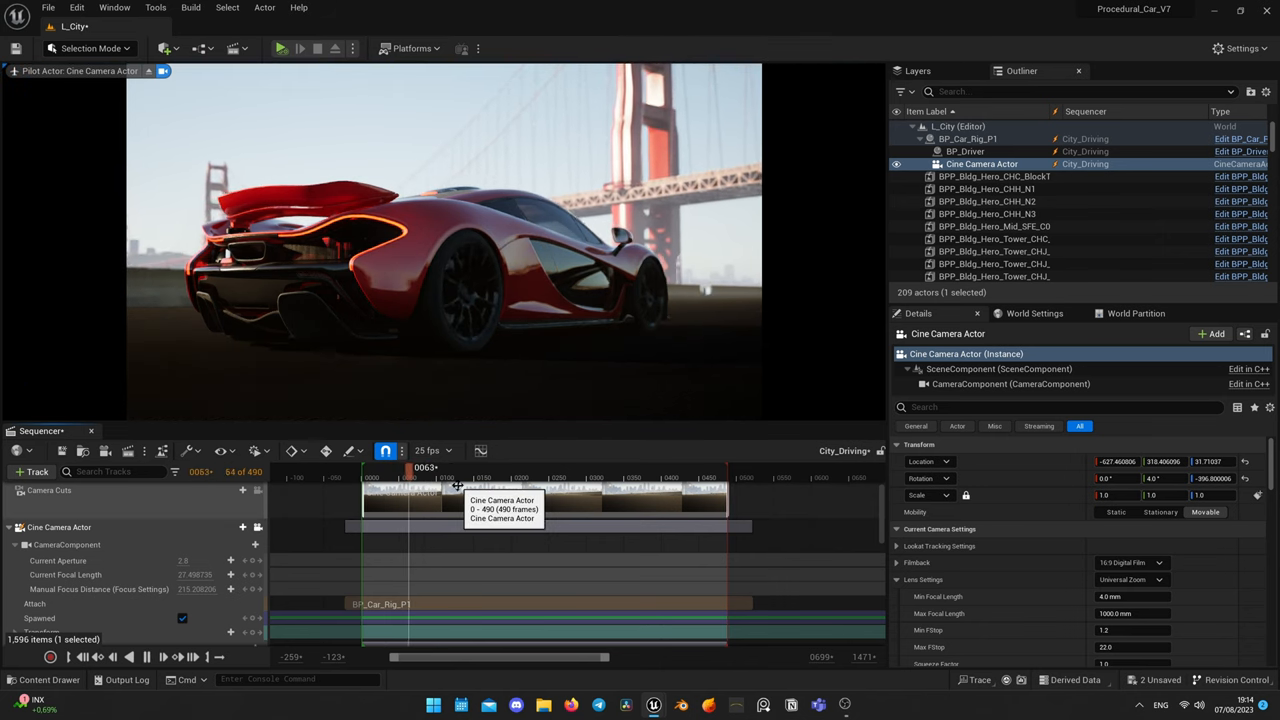
drag(410, 468, 436, 468)
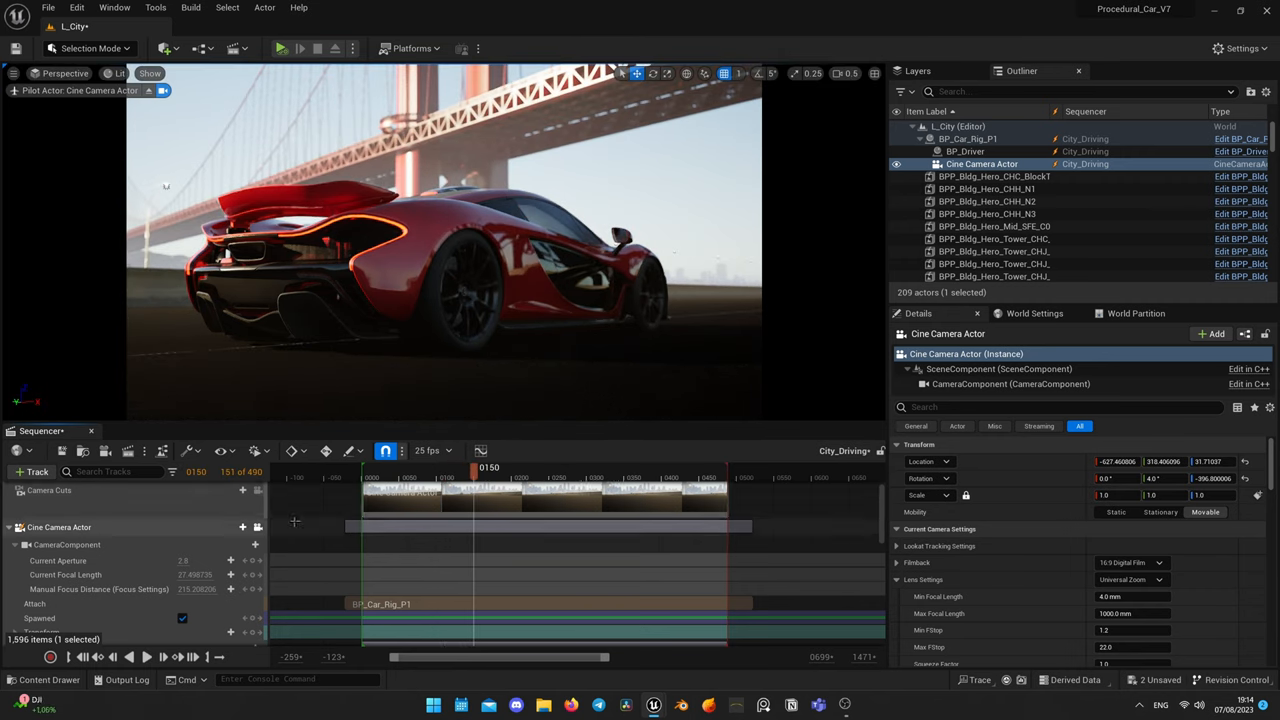
mouse_move(240, 528)
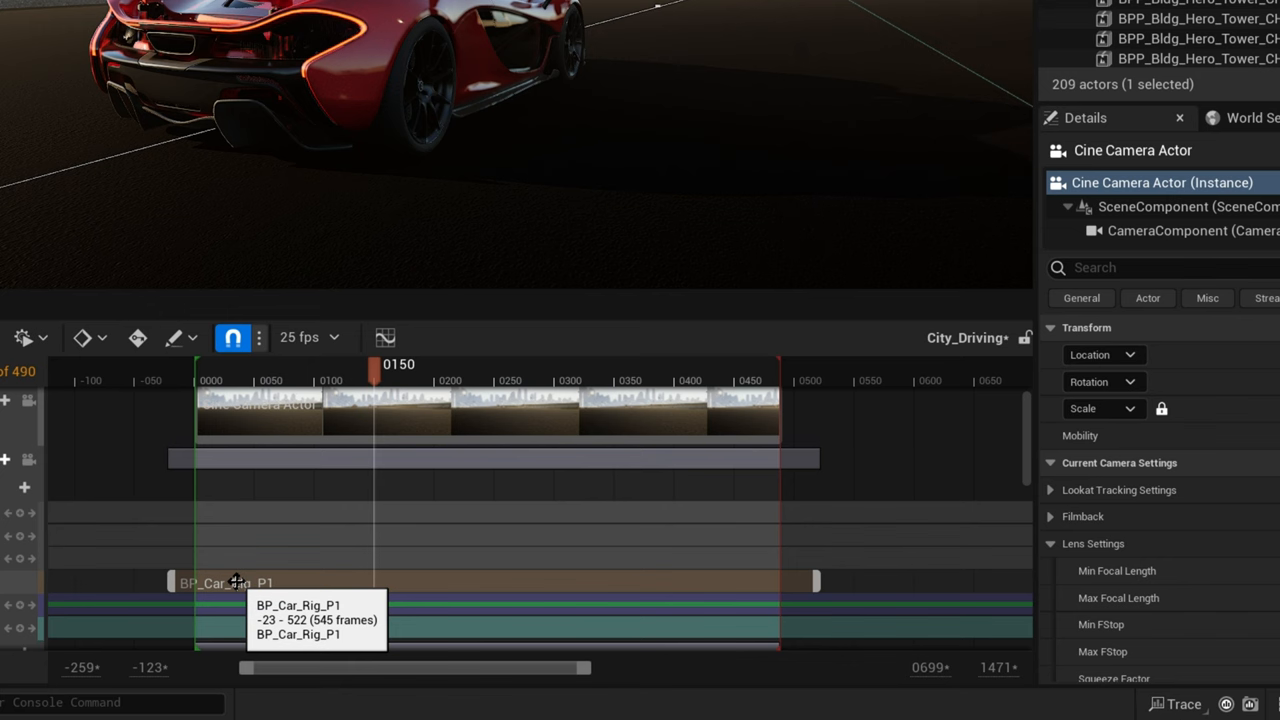
Review the BP_Car_Rig_P1 attach section's properties and add a Sphere actor near the car.
right_click(236, 582)
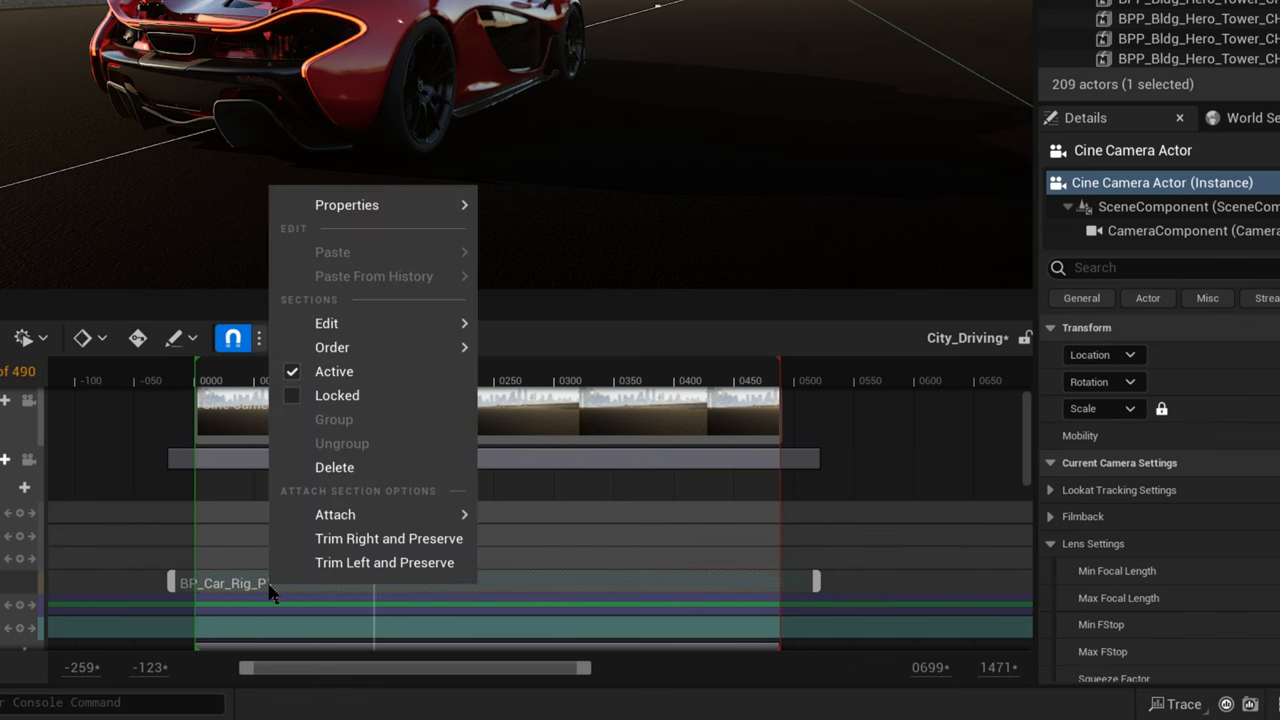
click(348, 204)
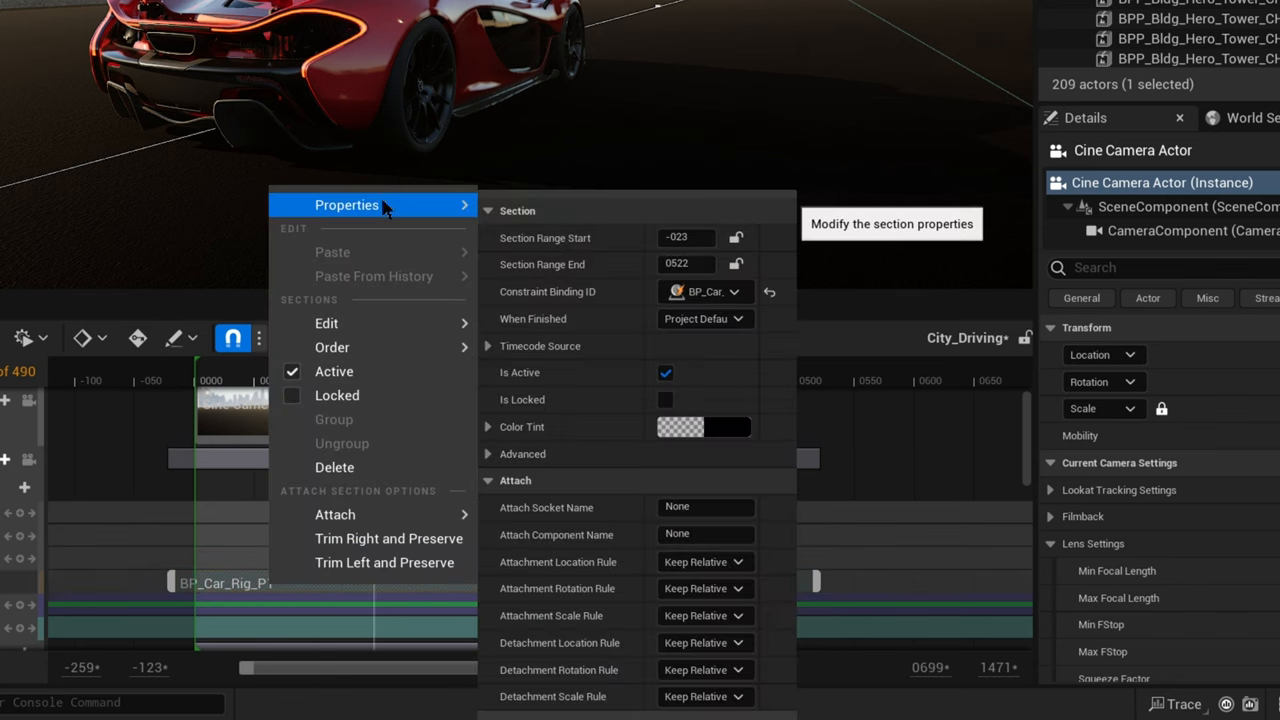
mouse_move(564, 520)
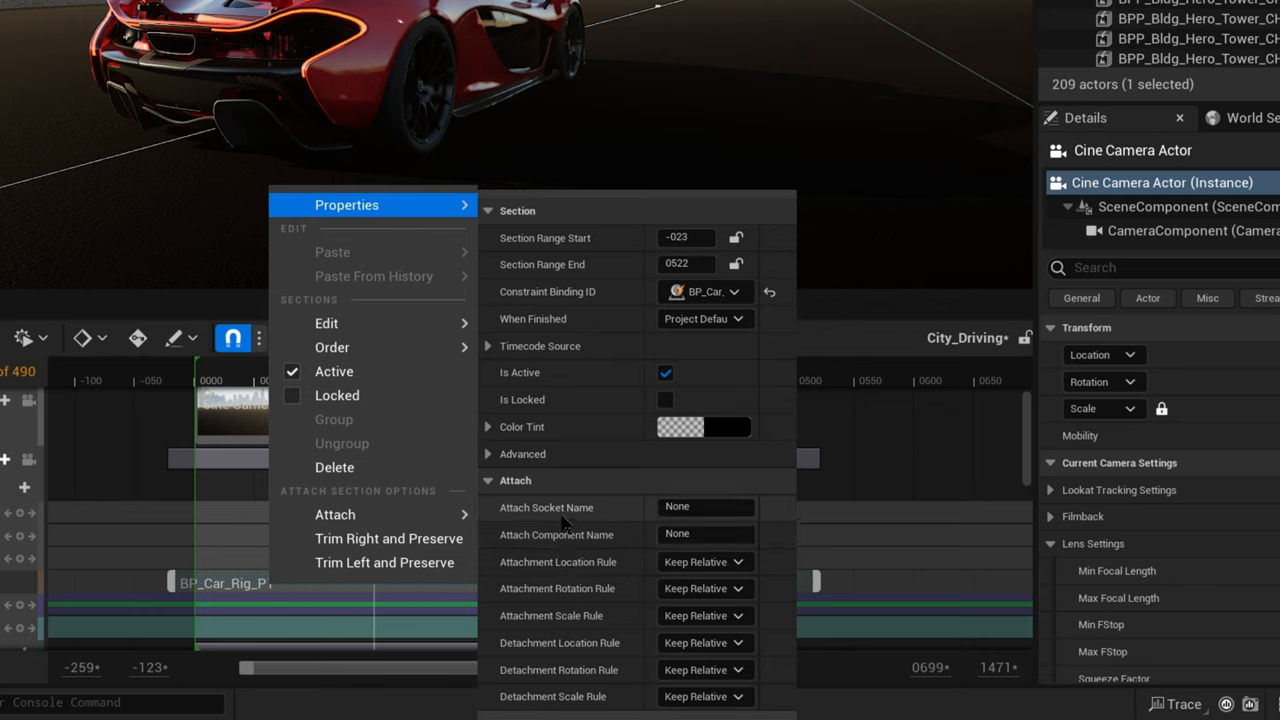
mouse_move(524, 540)
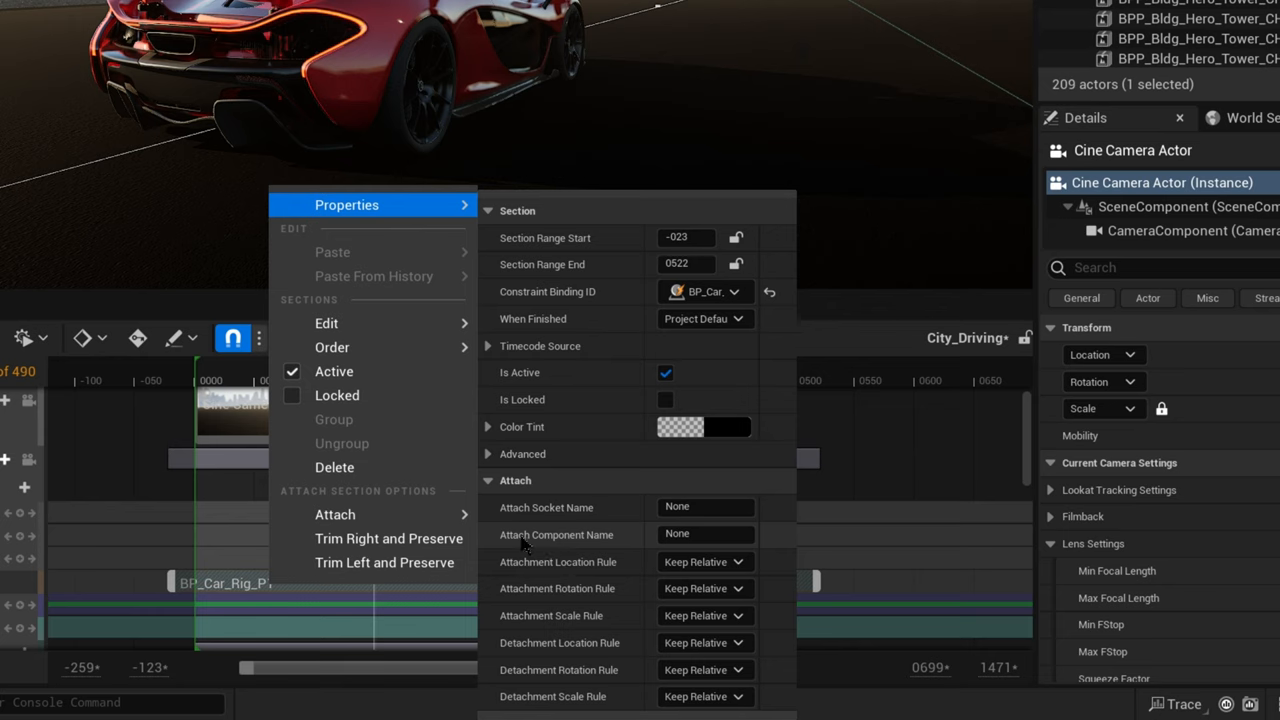
click(704, 534)
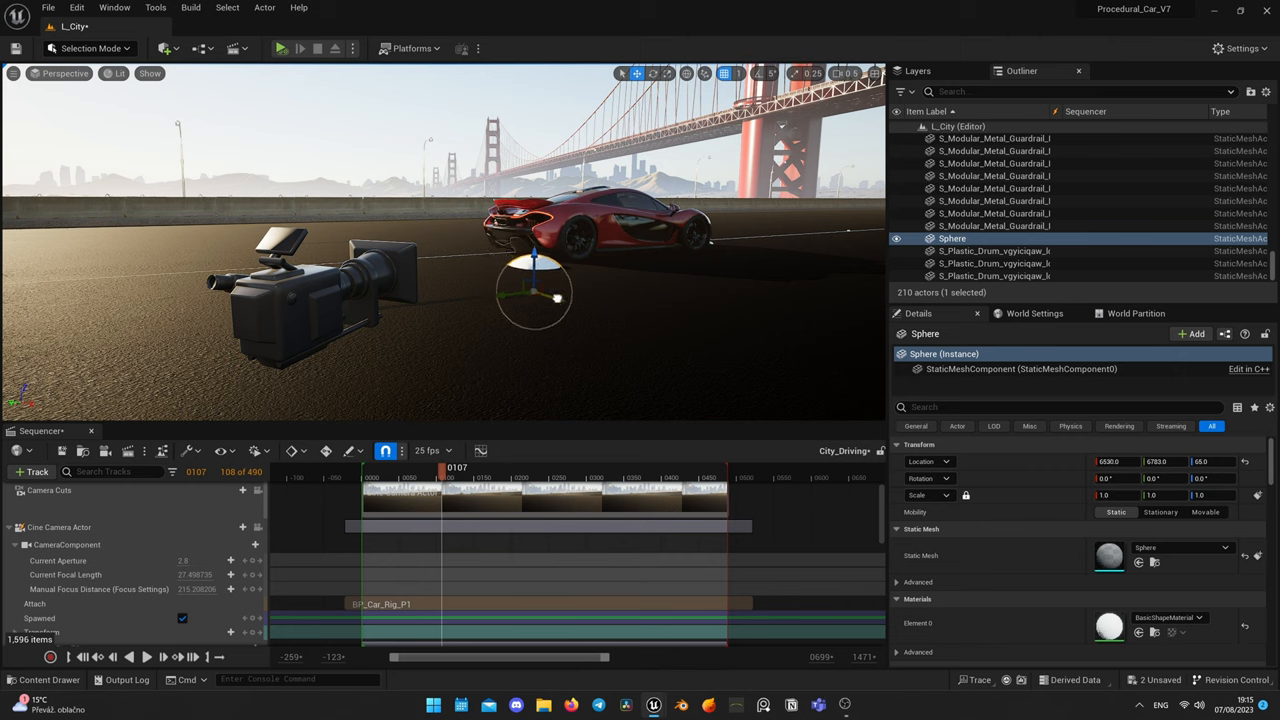
Reposition the sphere in the city level before browsing to the Cinematics folder.
drag(536, 290, 576, 280)
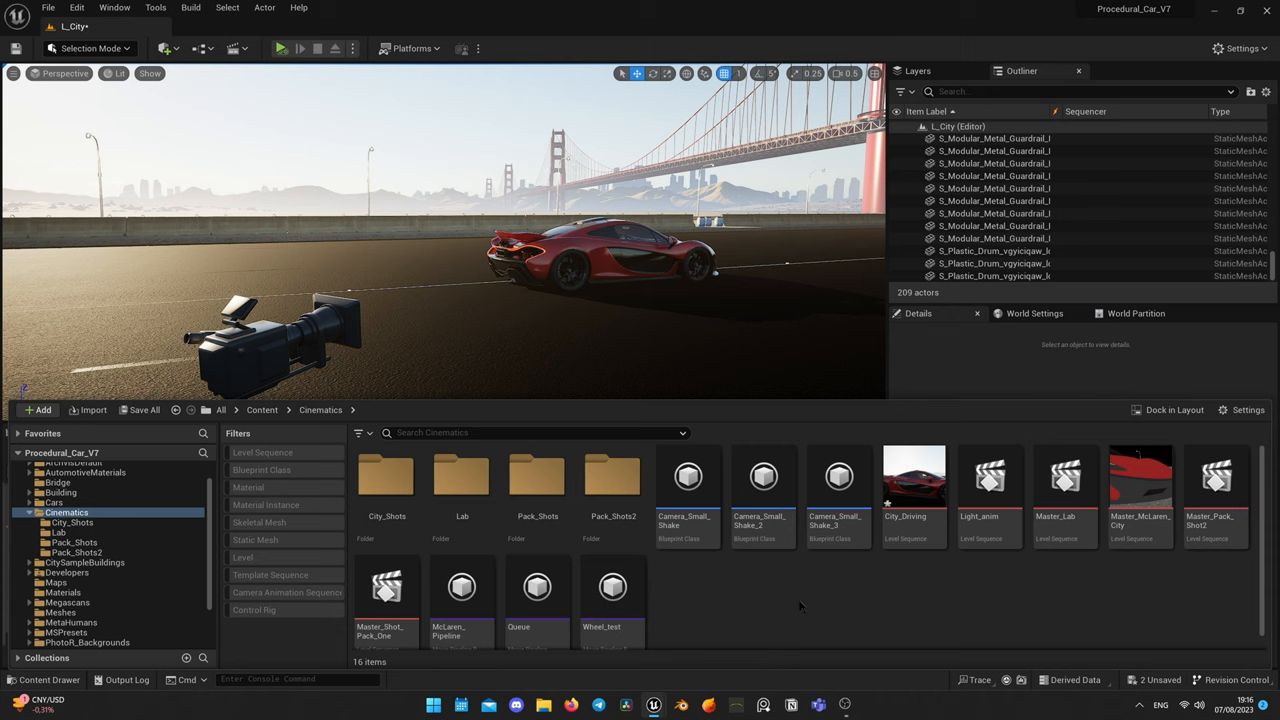
mouse_move(784, 644)
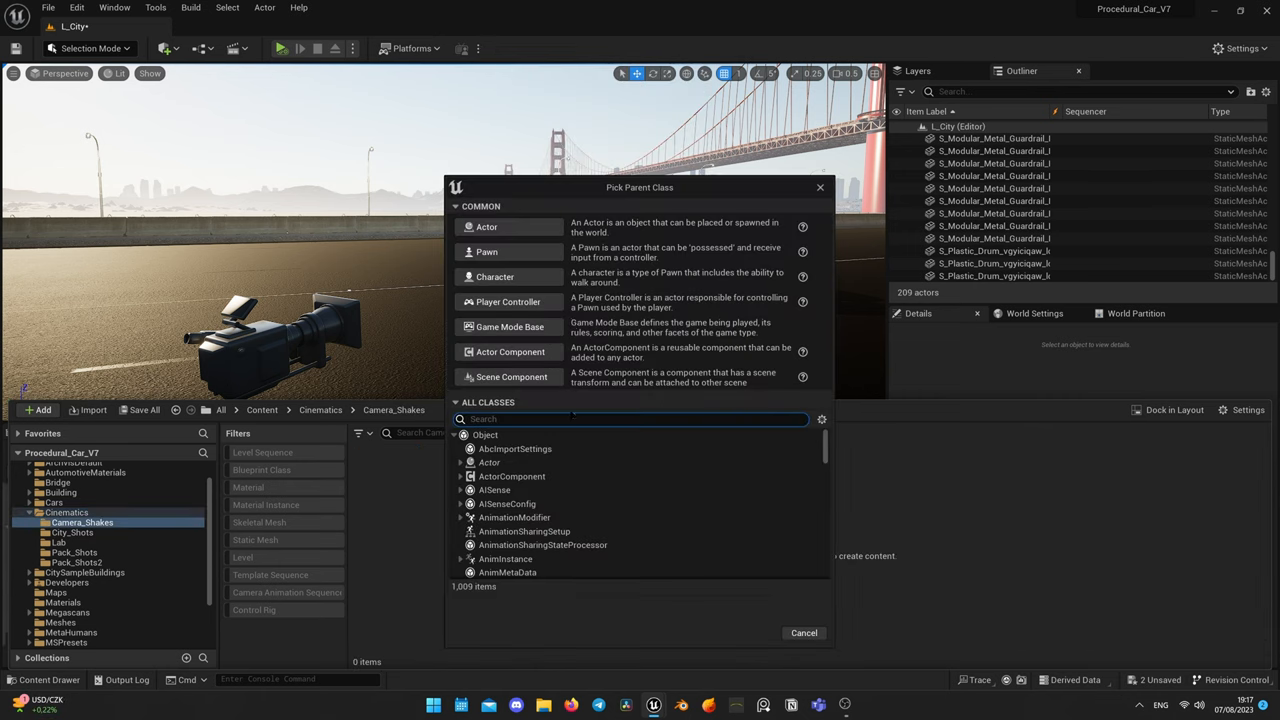
Create a new Blueprint in Camera_Shakes with CameraShakeBase as its parent class.
text(camera shake)
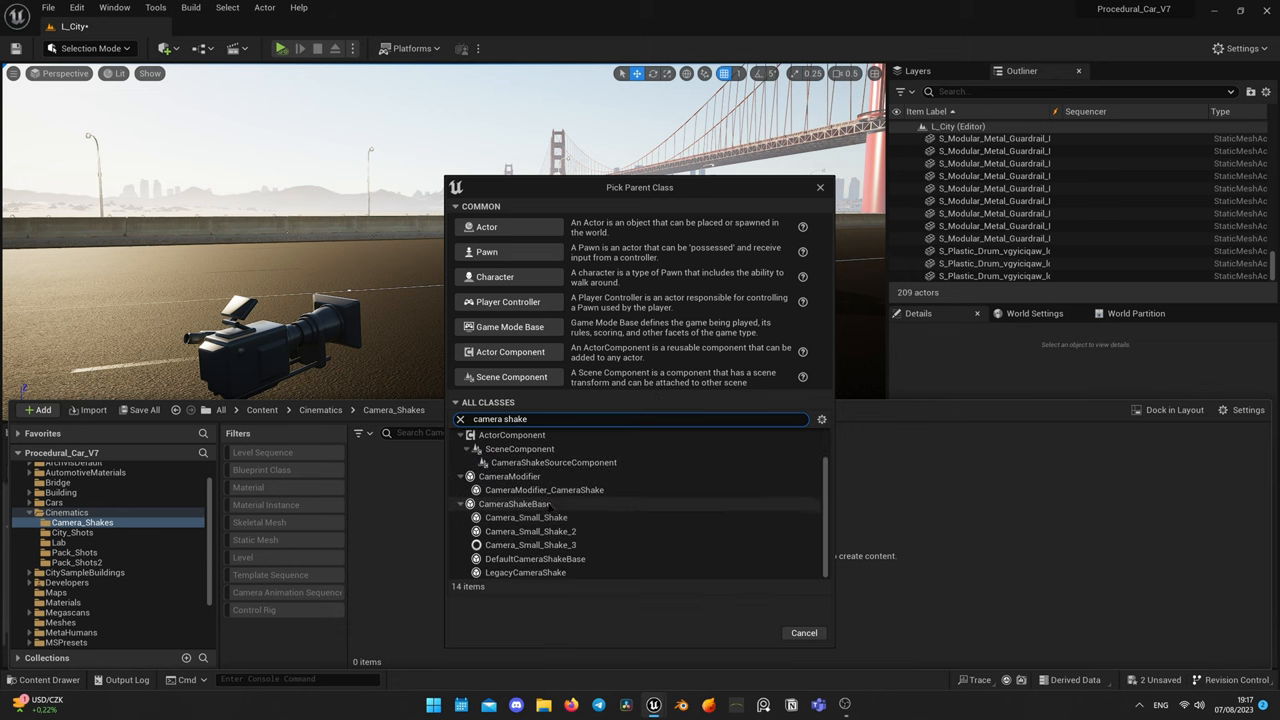
click(516, 504)
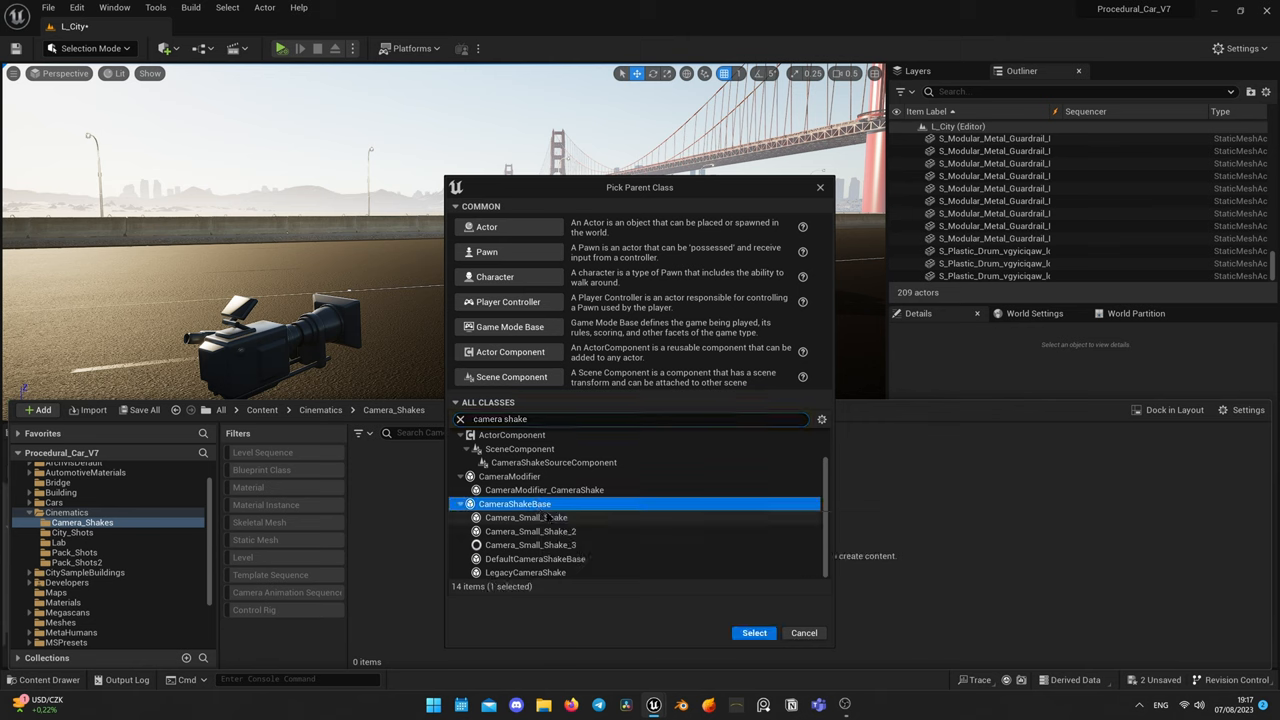
click(754, 632)
text(Shake_Jitter)
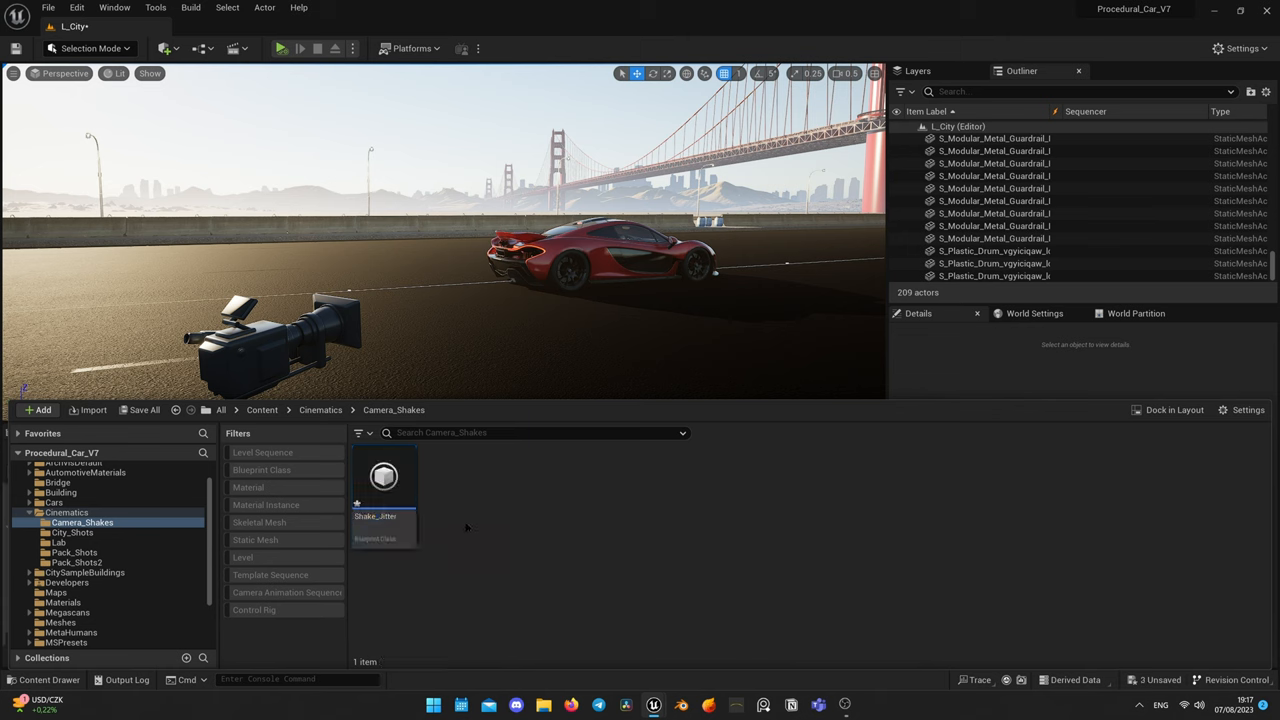
Open the Shake_Jitter camera shake asset in its editor.
click(384, 490)
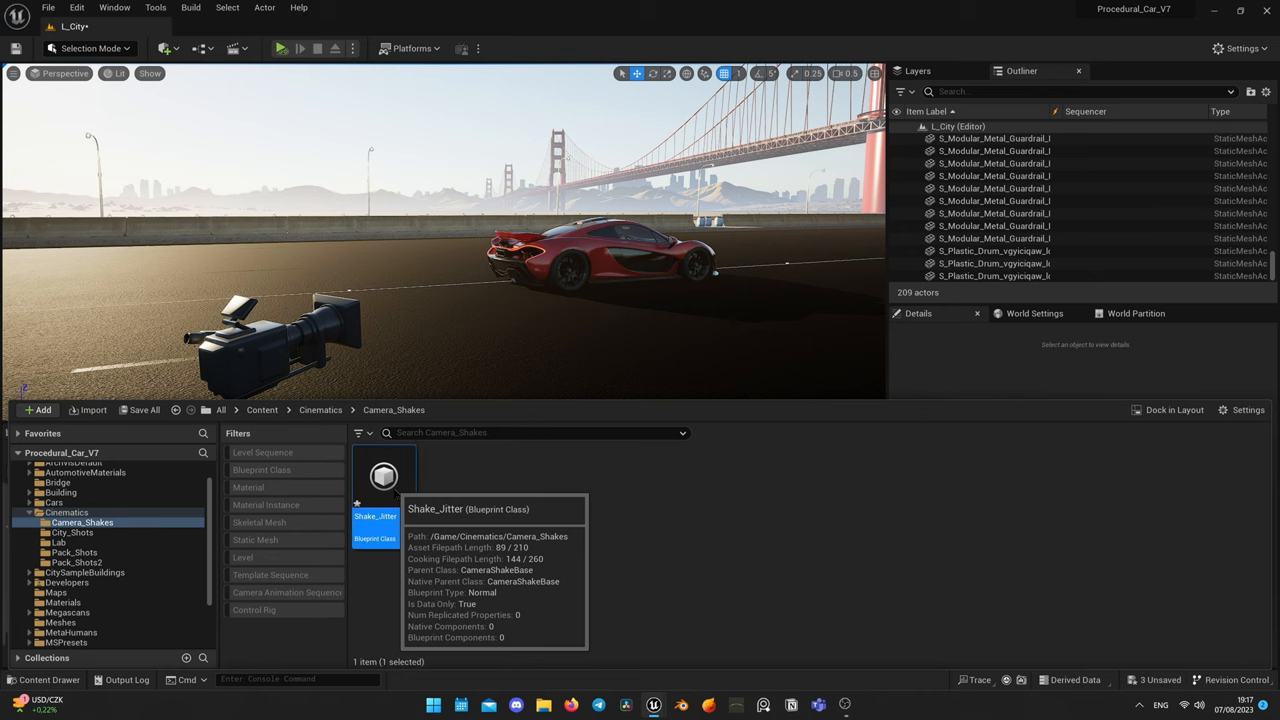
double_click(384, 476)
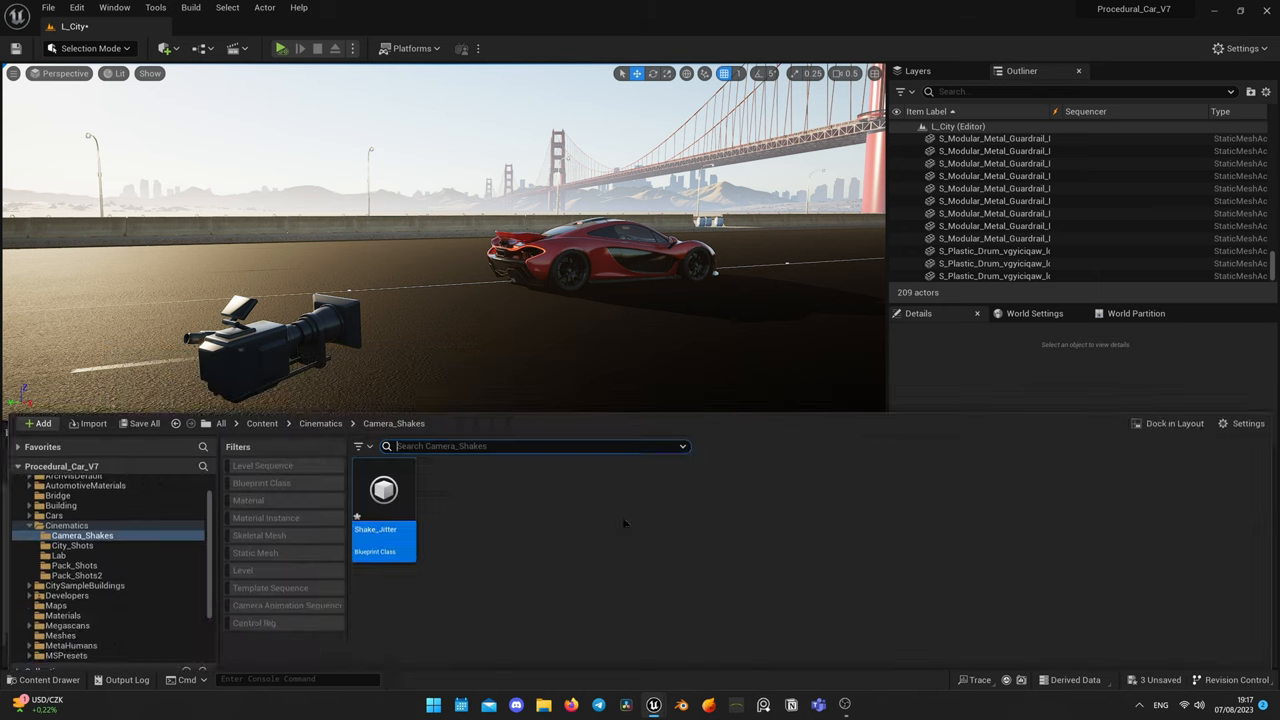
double_click(384, 490)
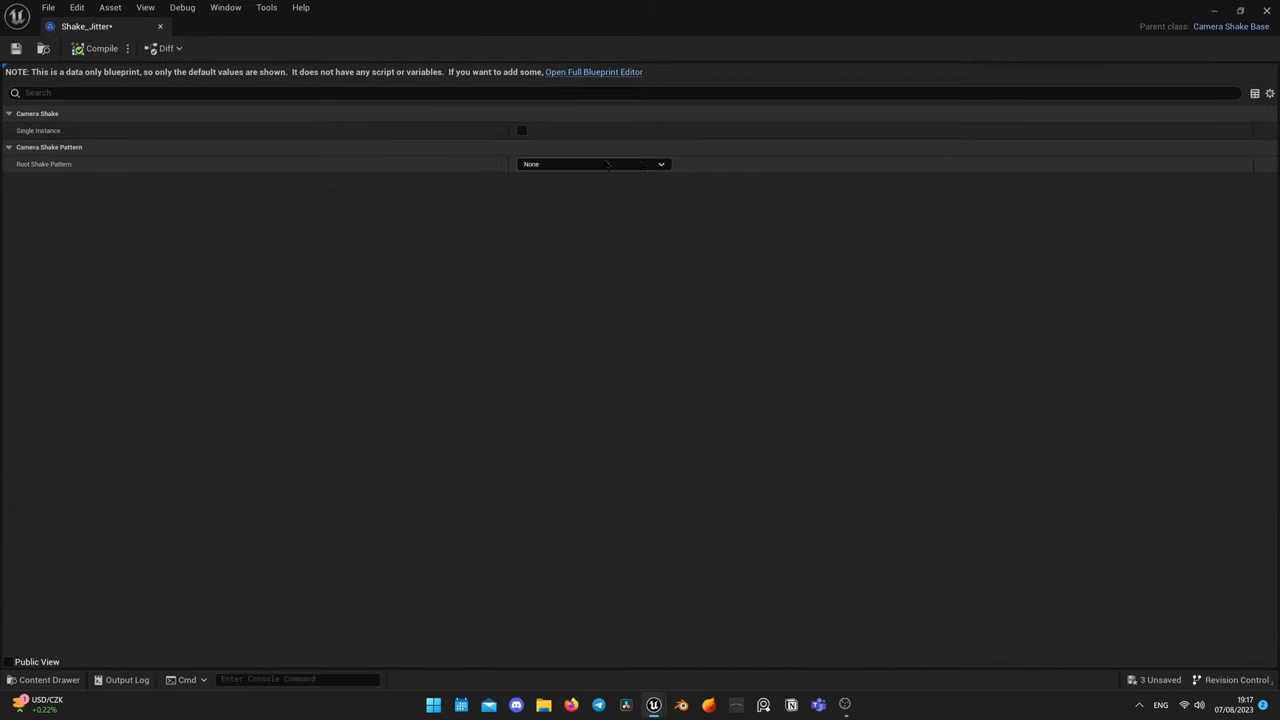
Set the root shake pattern to Perlin Noise and expose the Location X, Y and Z amplitude settings.
click(592, 164)
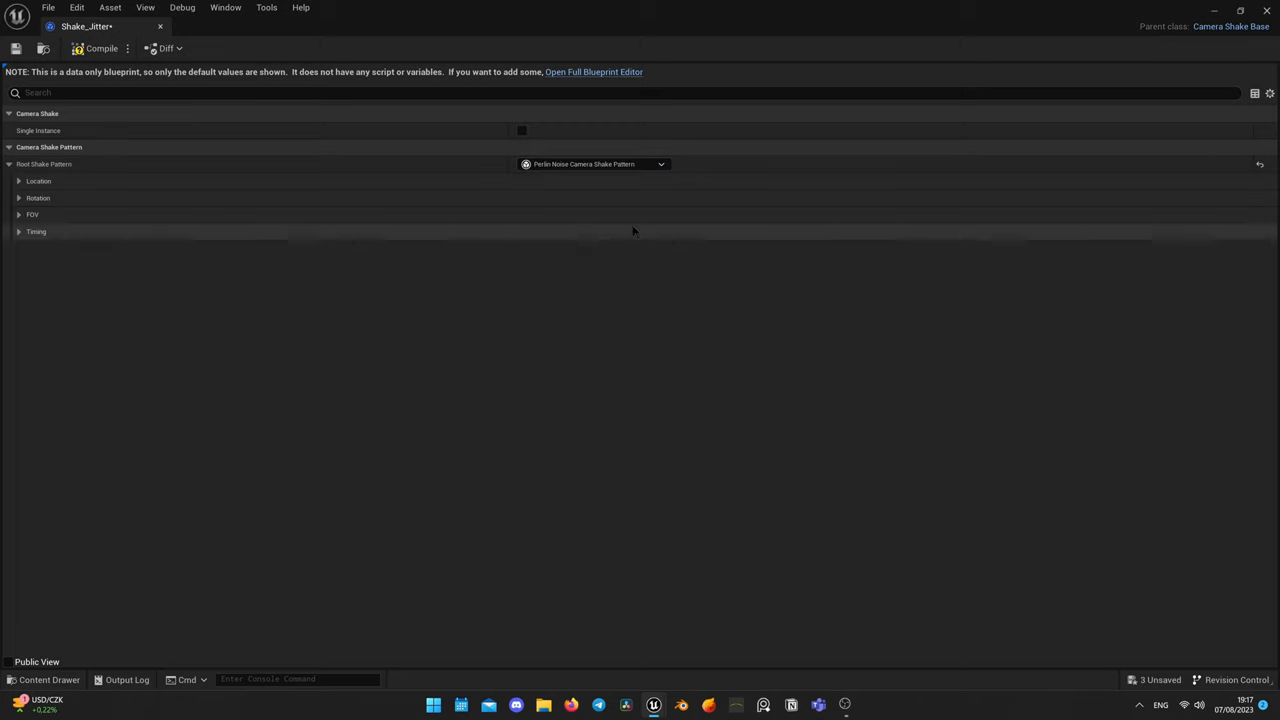
click(20, 180)
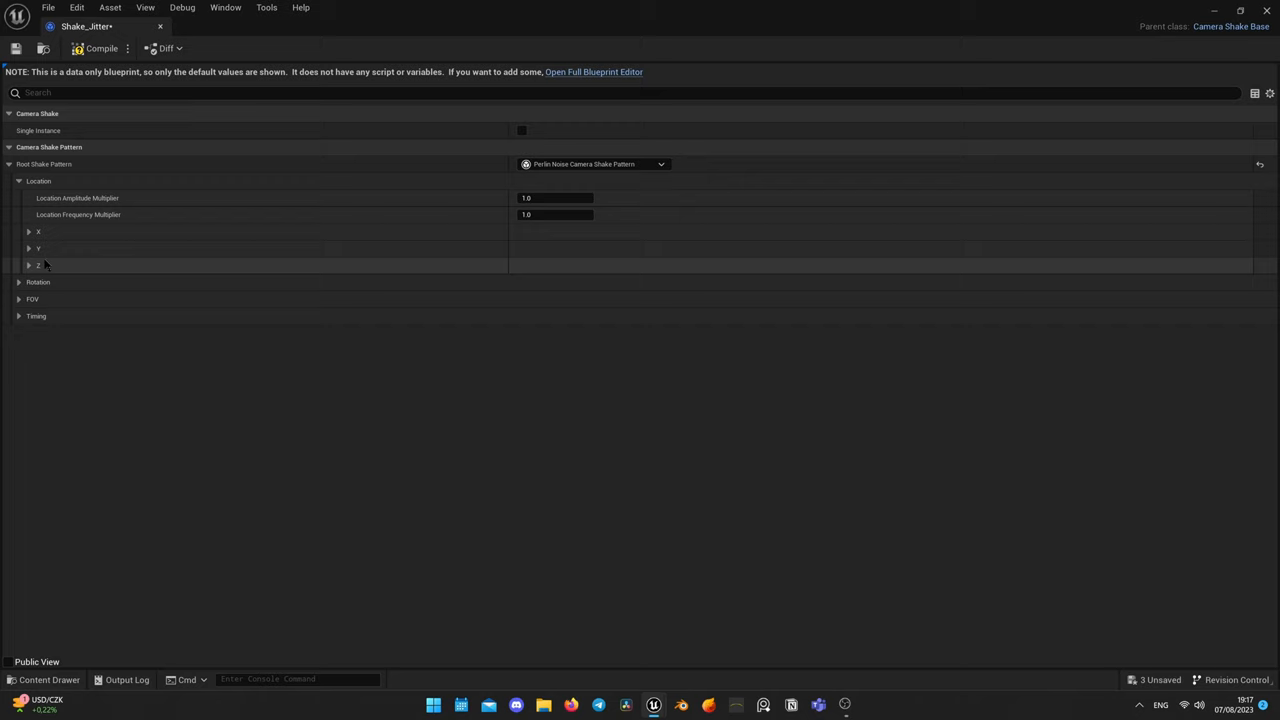
click(28, 264)
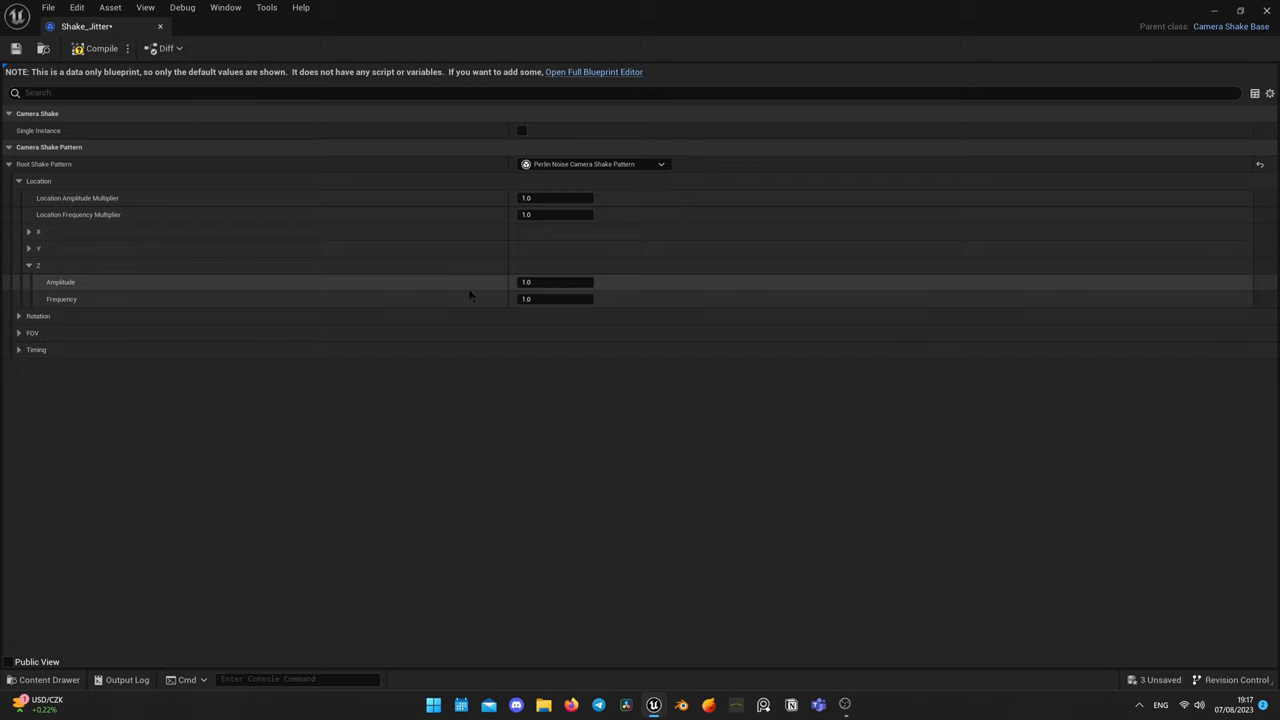
click(28, 248)
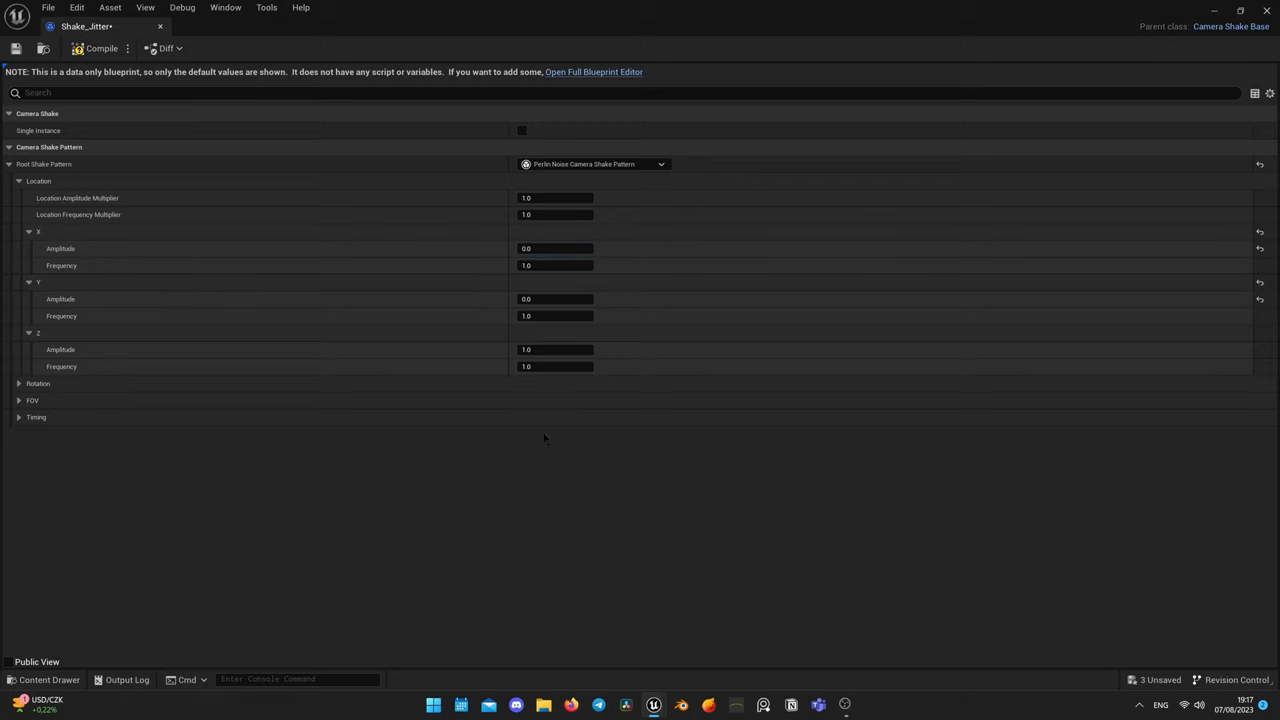
mouse_move(60, 366)
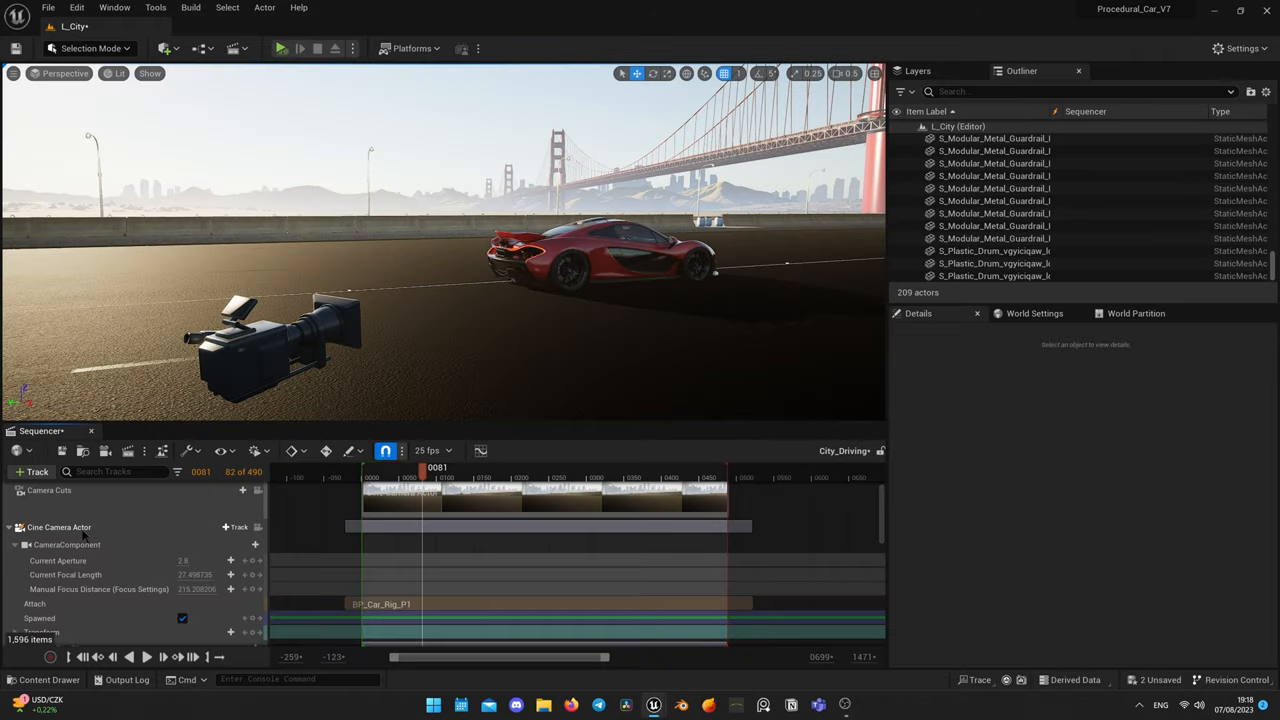
Switch back to Shake_Jitter with Location Z amplitude 2.0 and frequency 10.0.
click(236, 528)
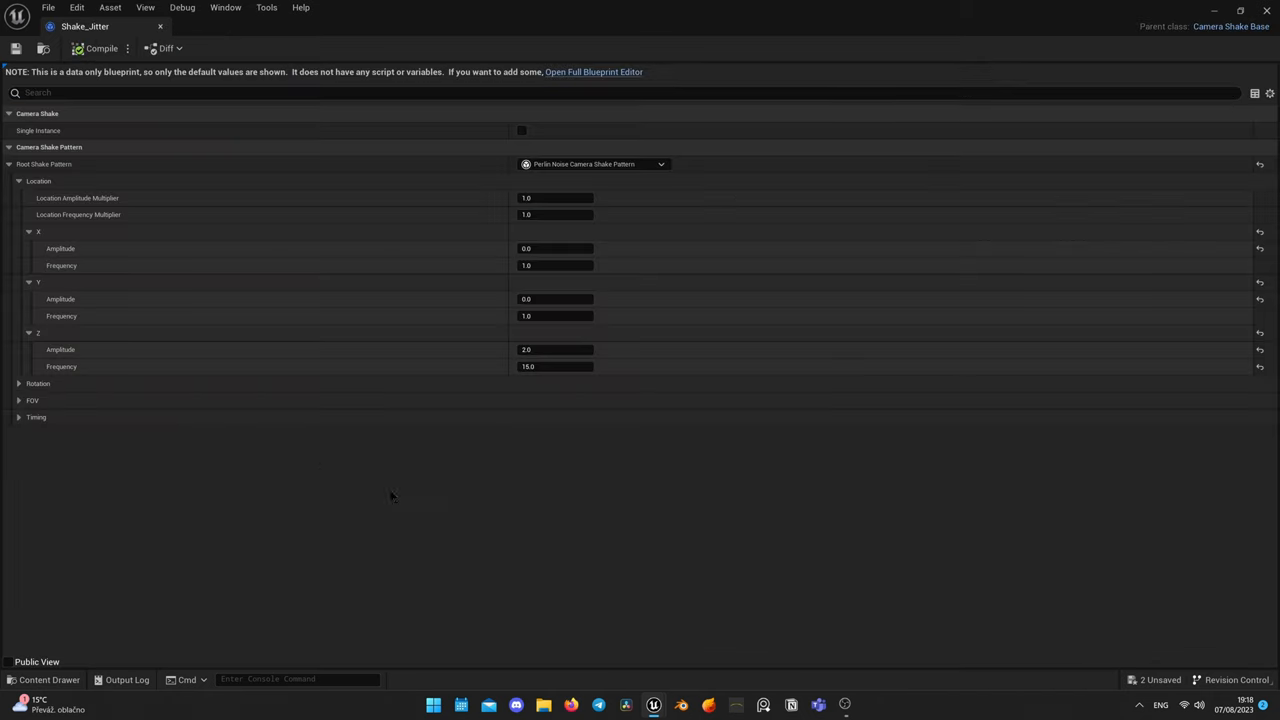
Expand the shake Timing settings, add a Shake_Jitter Camera Shake section to the cine camera and preview it.
click(20, 418)
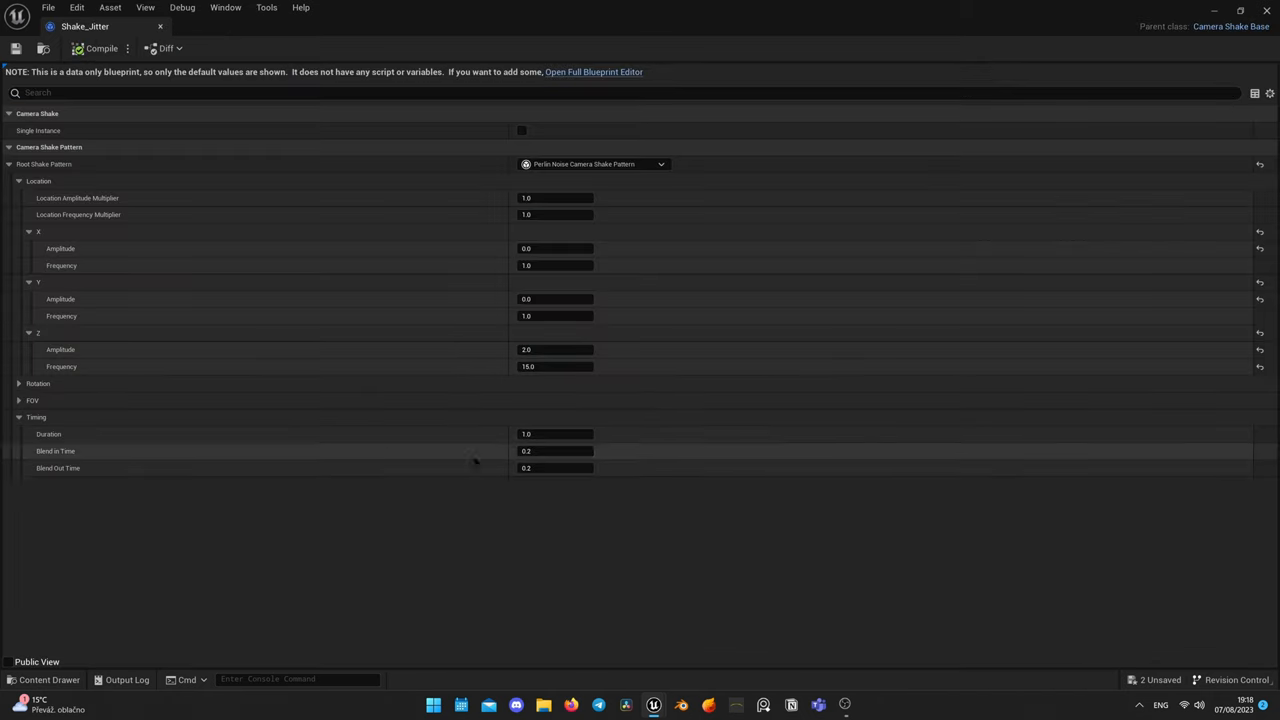
mouse_move(556, 468)
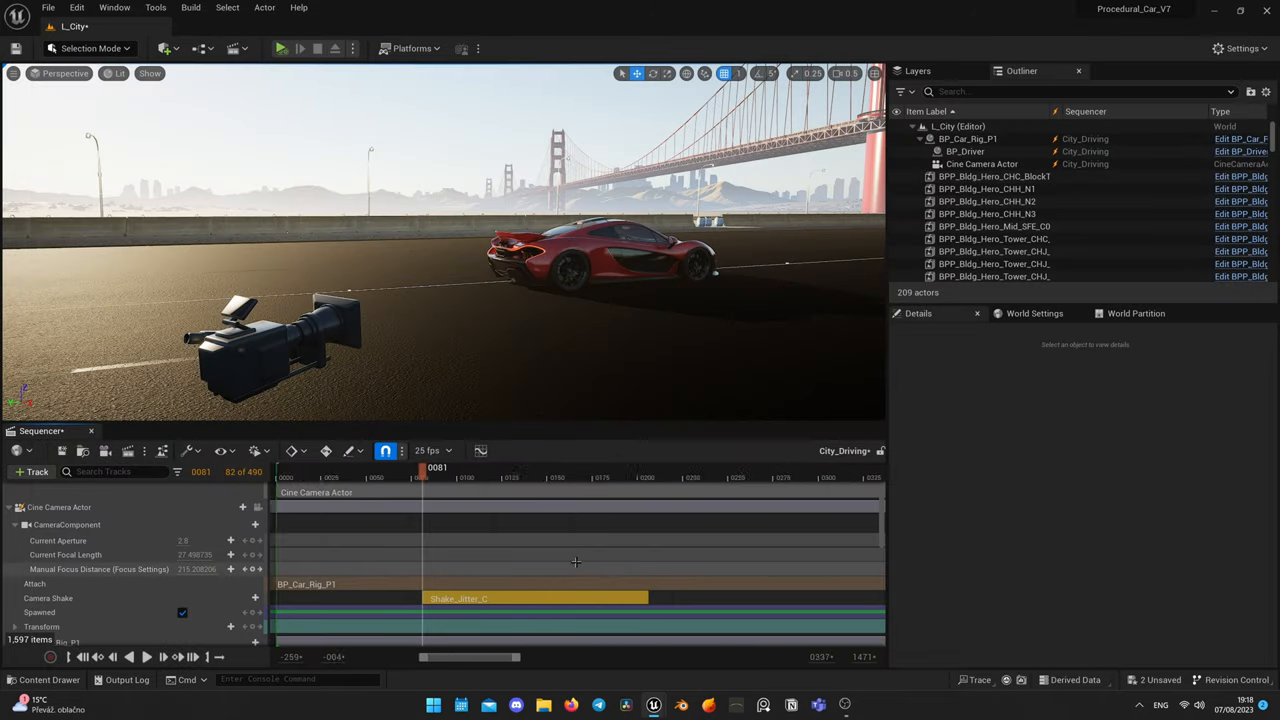
click(982, 164)
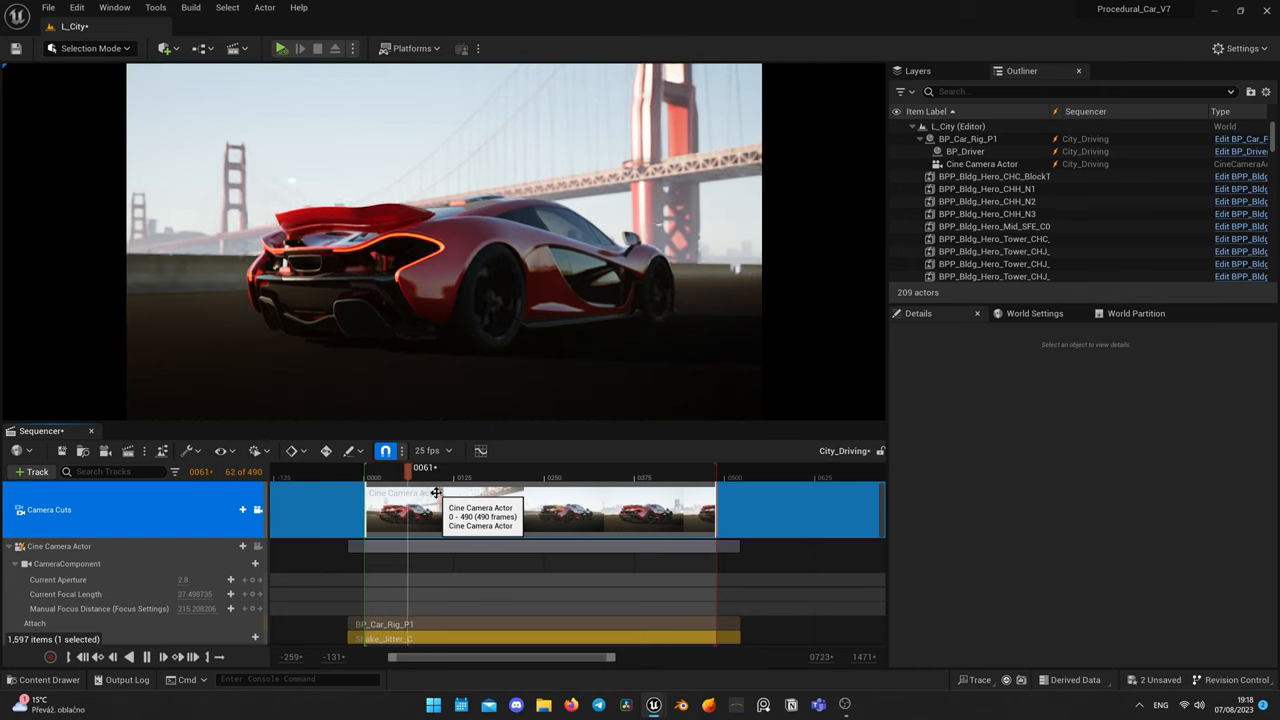
drag(408, 468, 444, 468)
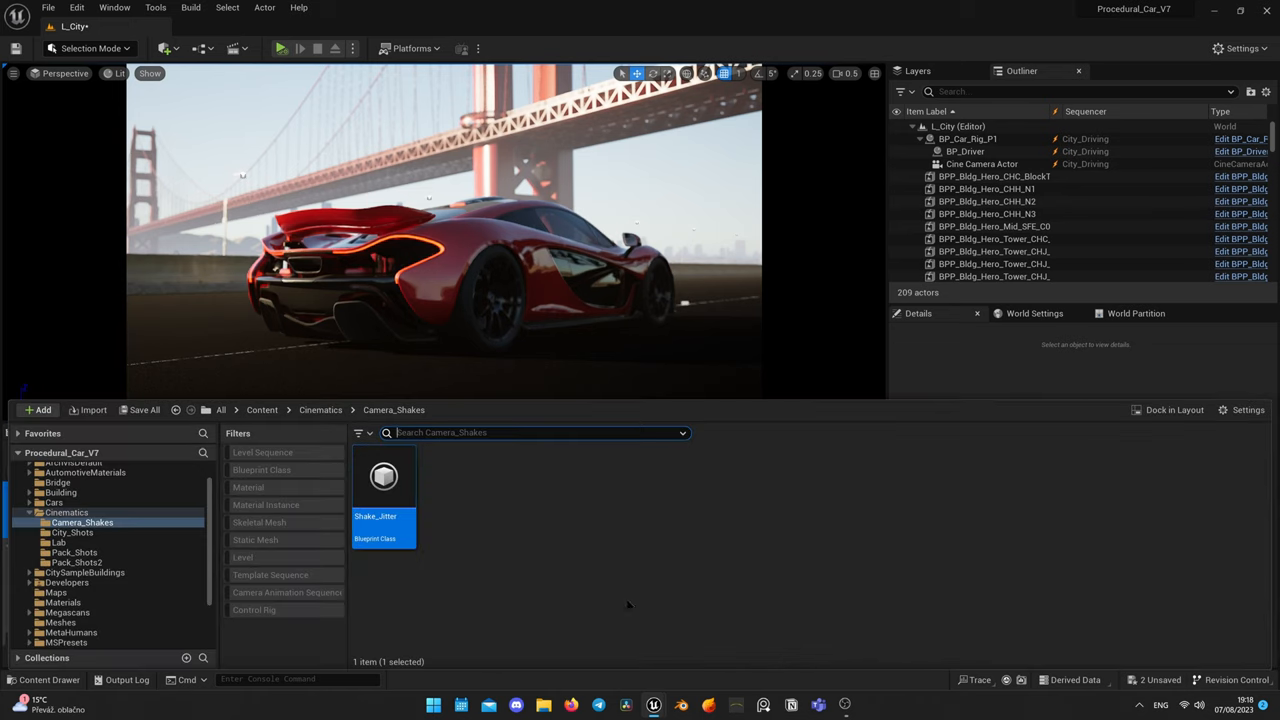
Lower Shake_Jitter's Location Z amplitude to 1.5 and scrub to check the gentler shake.
double_click(384, 476)
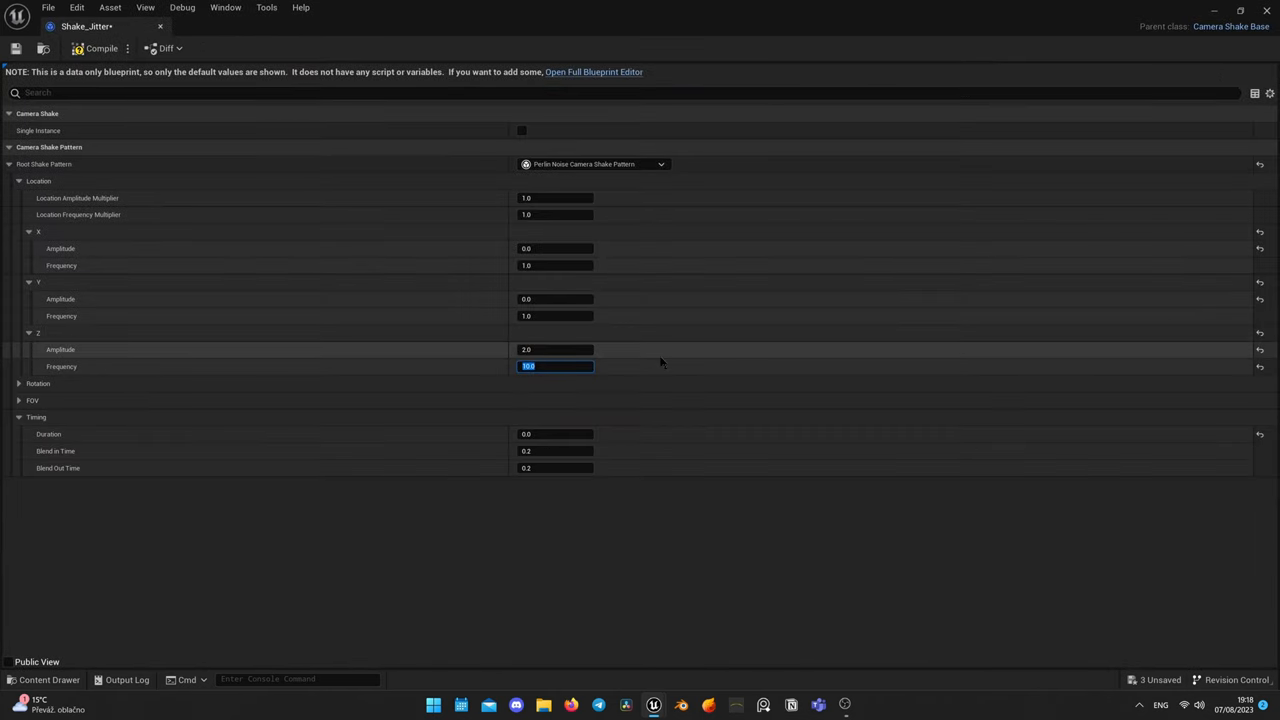
click(556, 348)
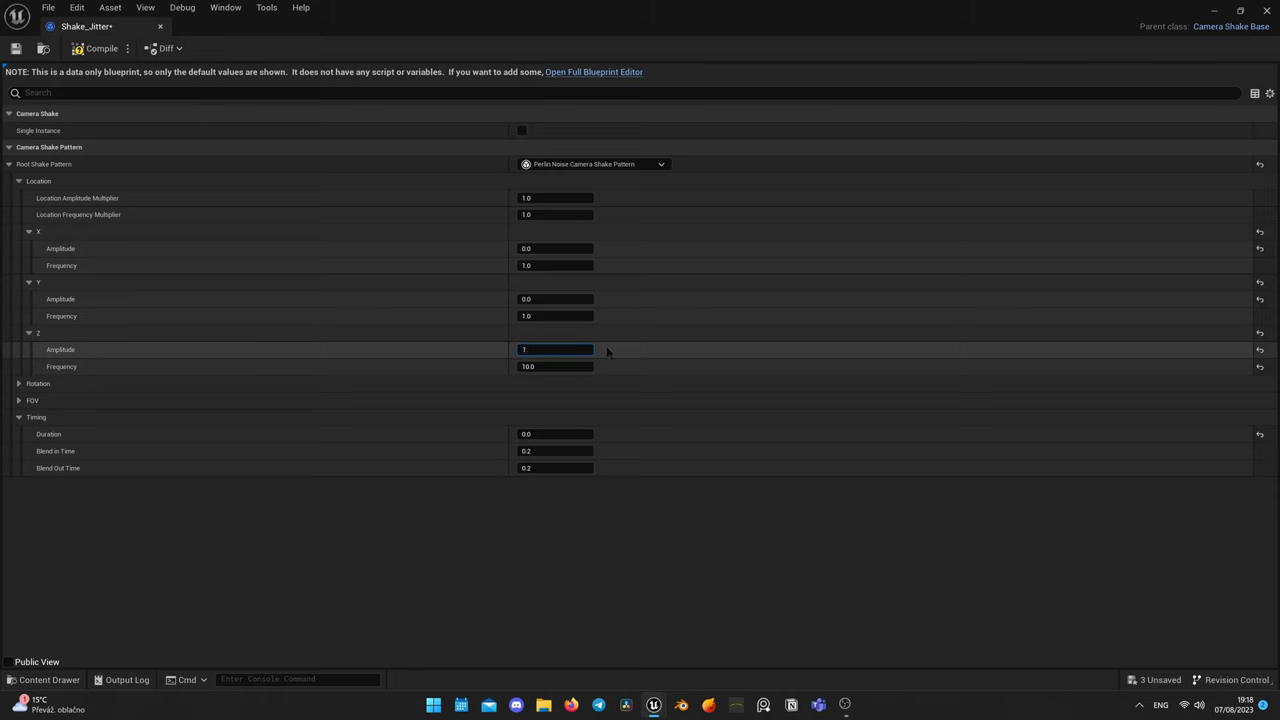
text(1.5)
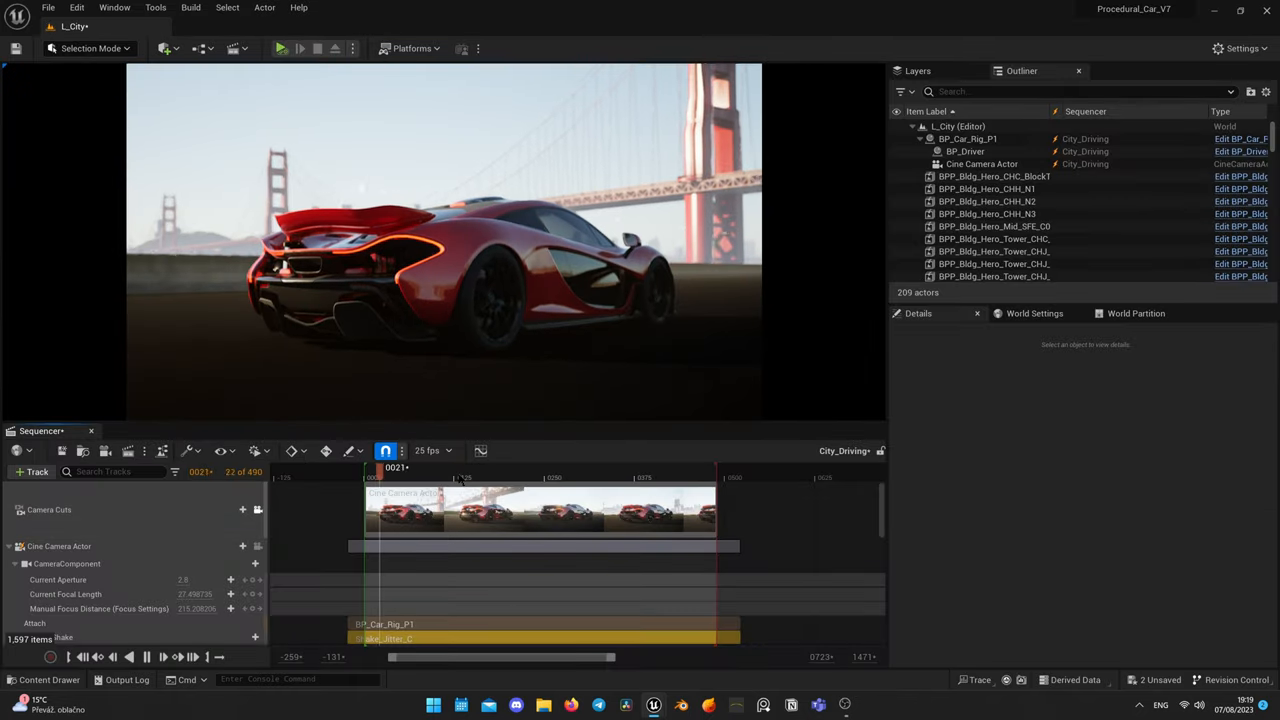
drag(376, 468, 418, 468)
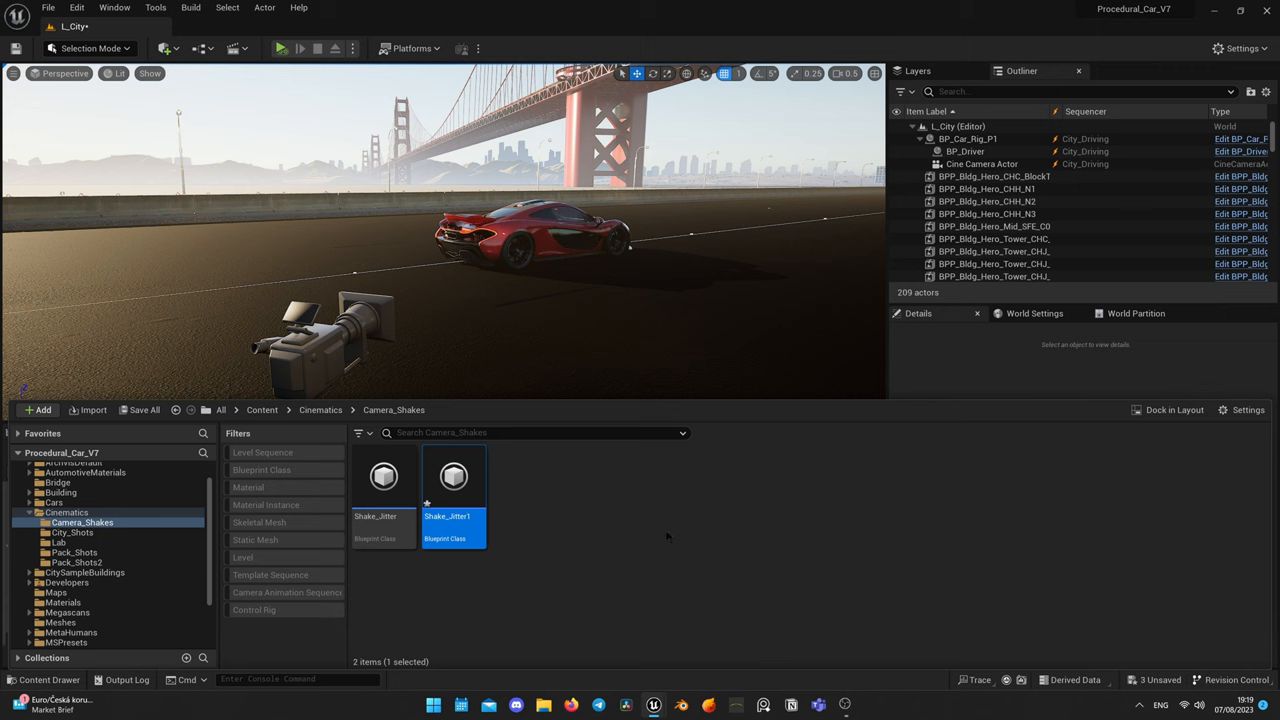
Rename the duplicated camera shake asset to Shake_Wobble beside Shake_Jitter.
double_click(446, 516)
text(Wobbl)
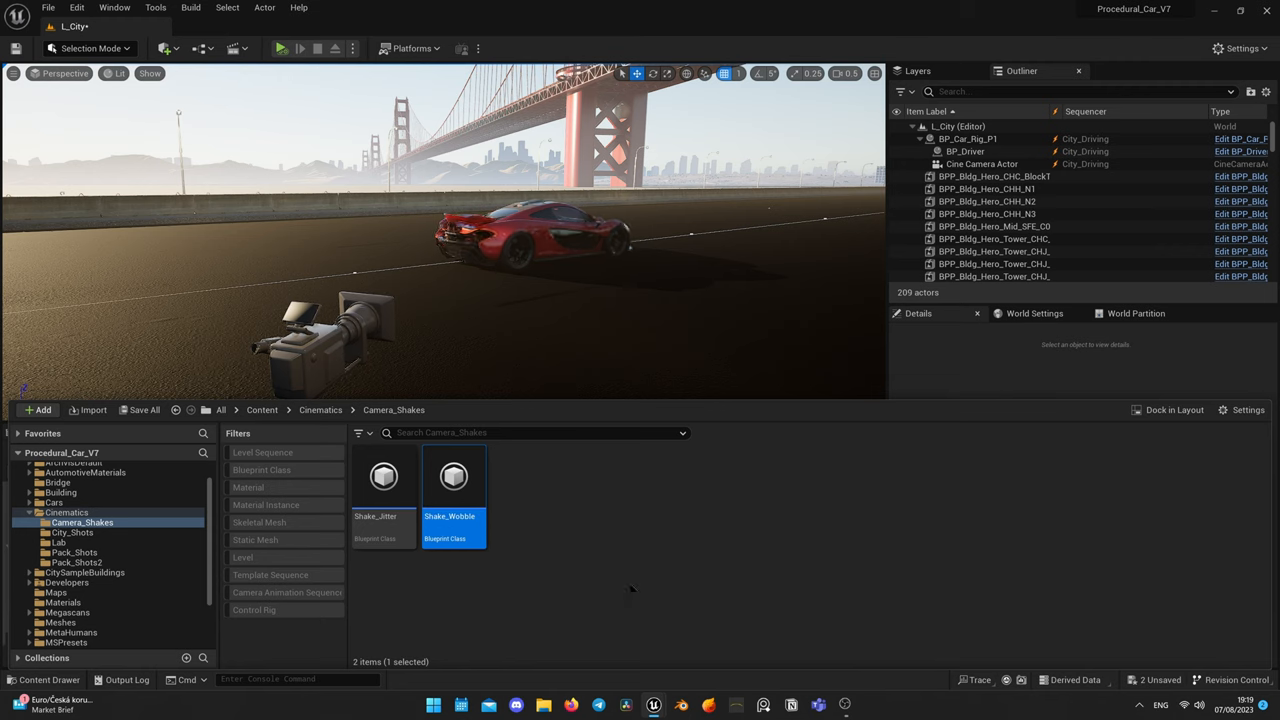
double_click(452, 476)
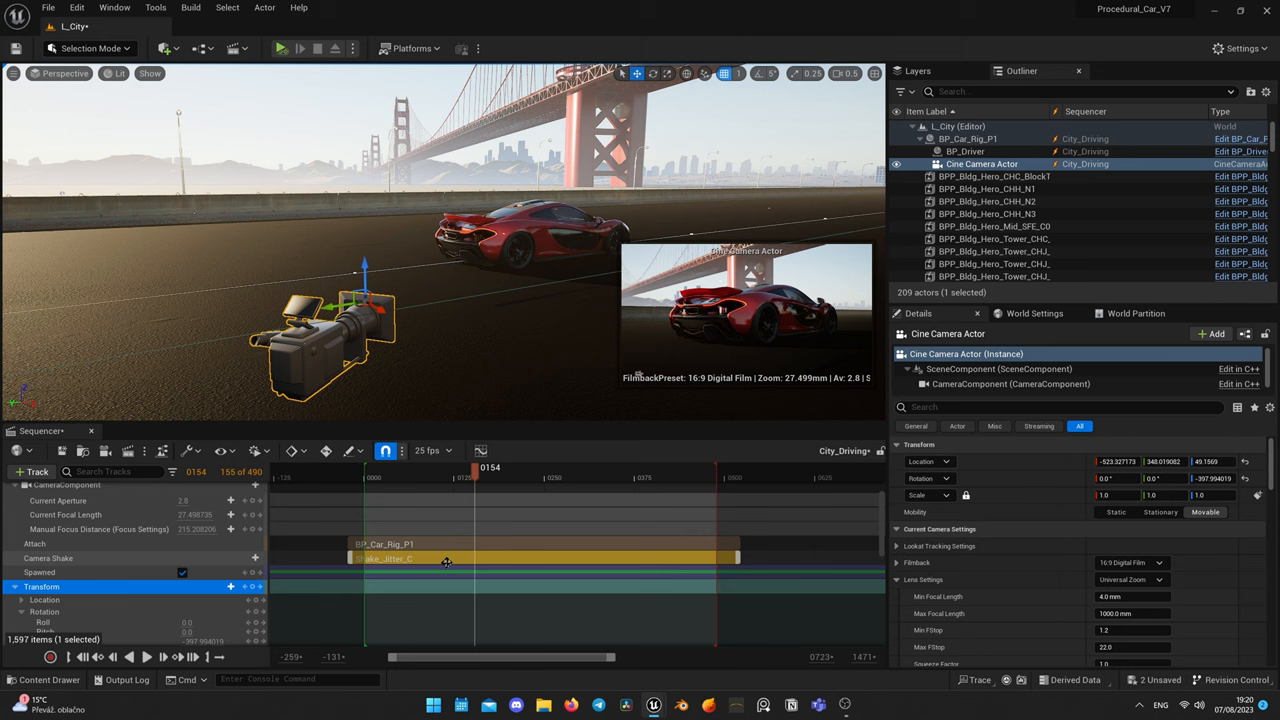
mouse_move(550, 556)
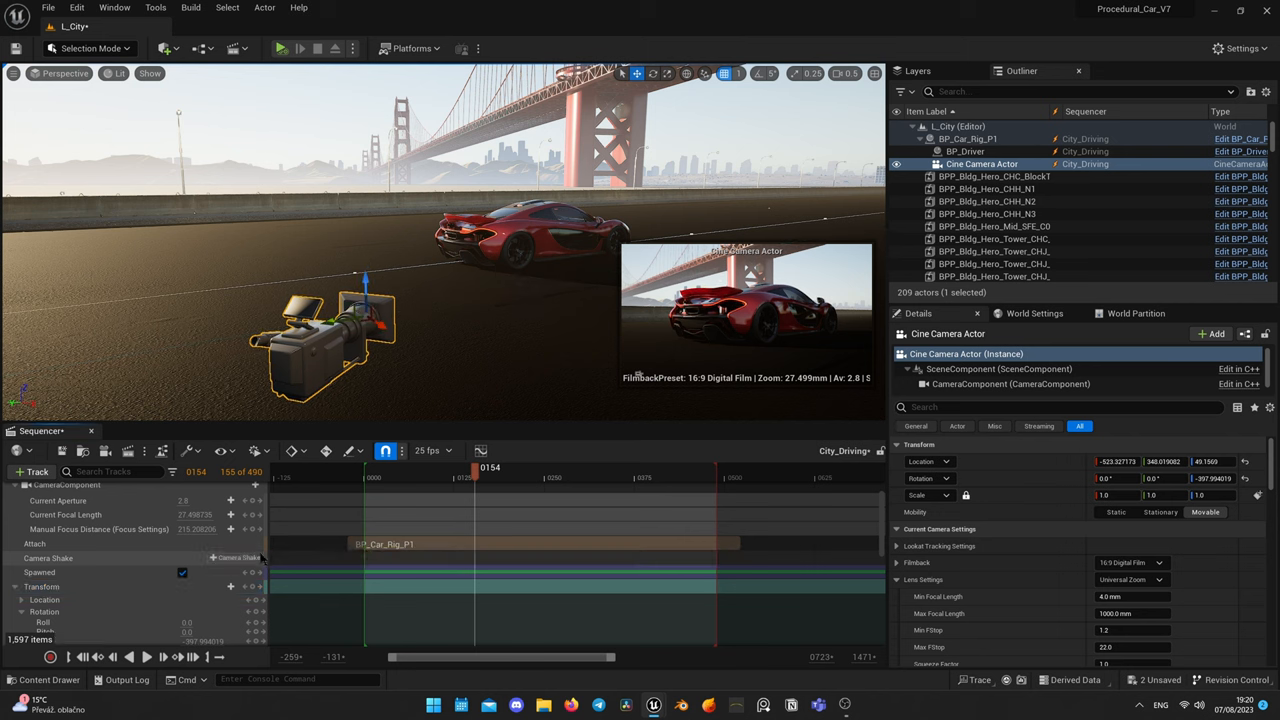
Start adding another camera shake on the cine camera's Sequencer track.
click(236, 556)
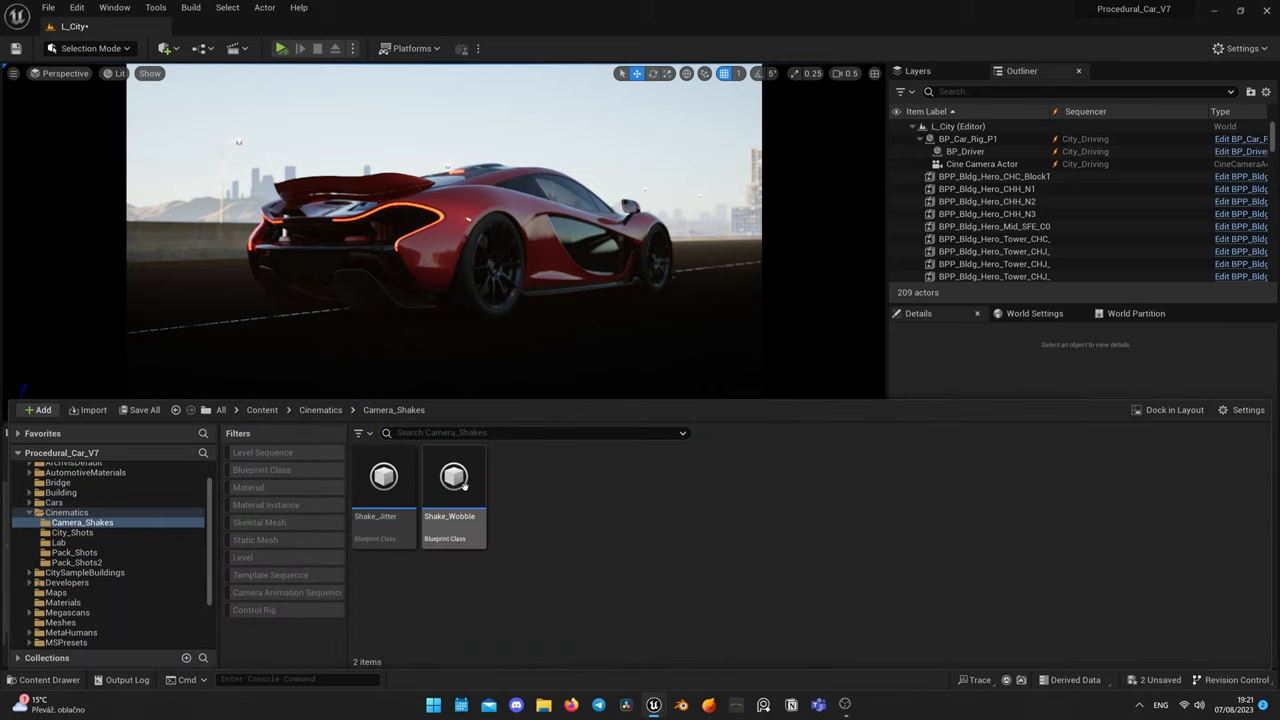
Bring up the Shake_Wobble asset's settings before adding it to the cine camera.
double_click(452, 476)
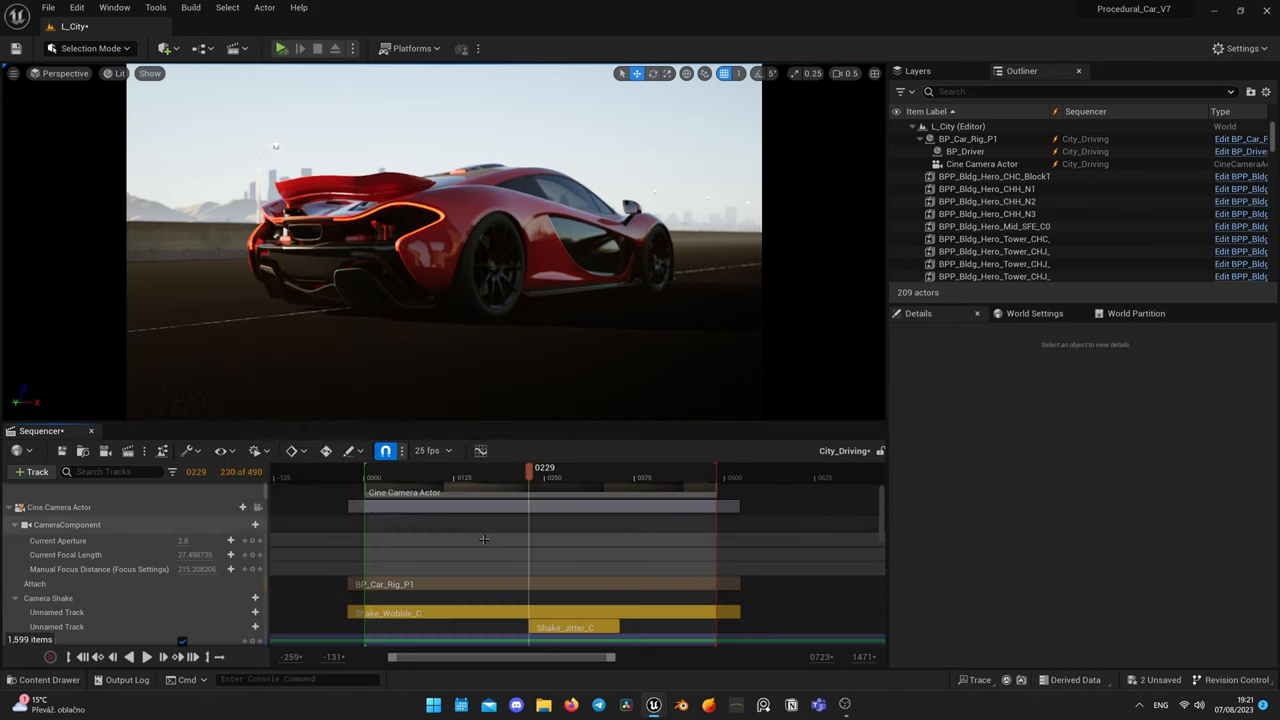
Add a Shake_Jitter_C section to the Cine Camera Actor and set its timeline span.
click(982, 164)
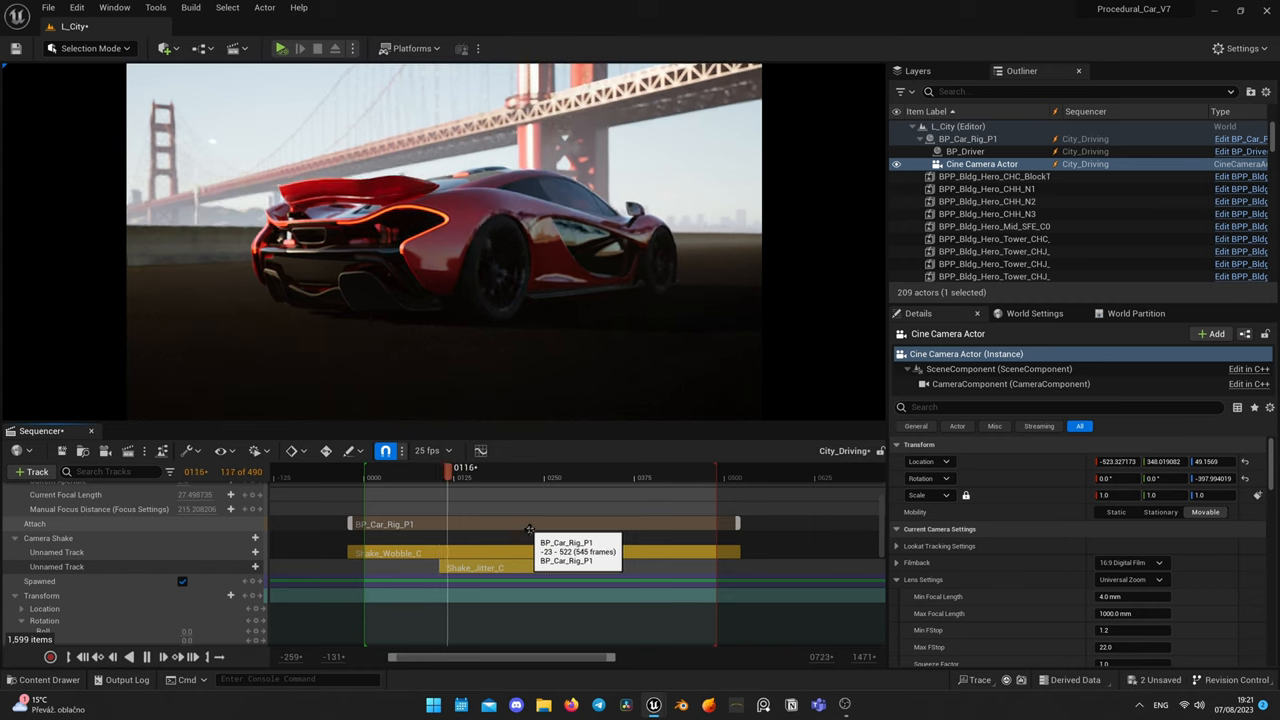
drag(448, 468, 488, 468)
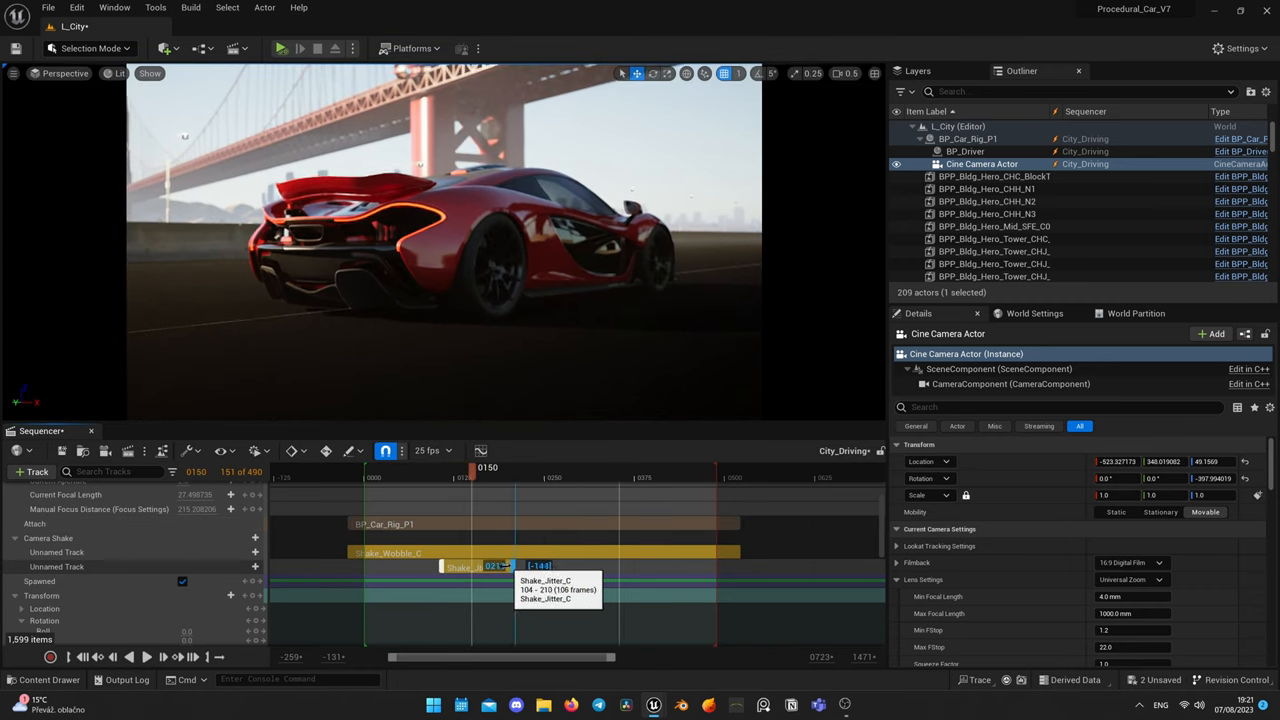
drag(488, 468, 504, 468)
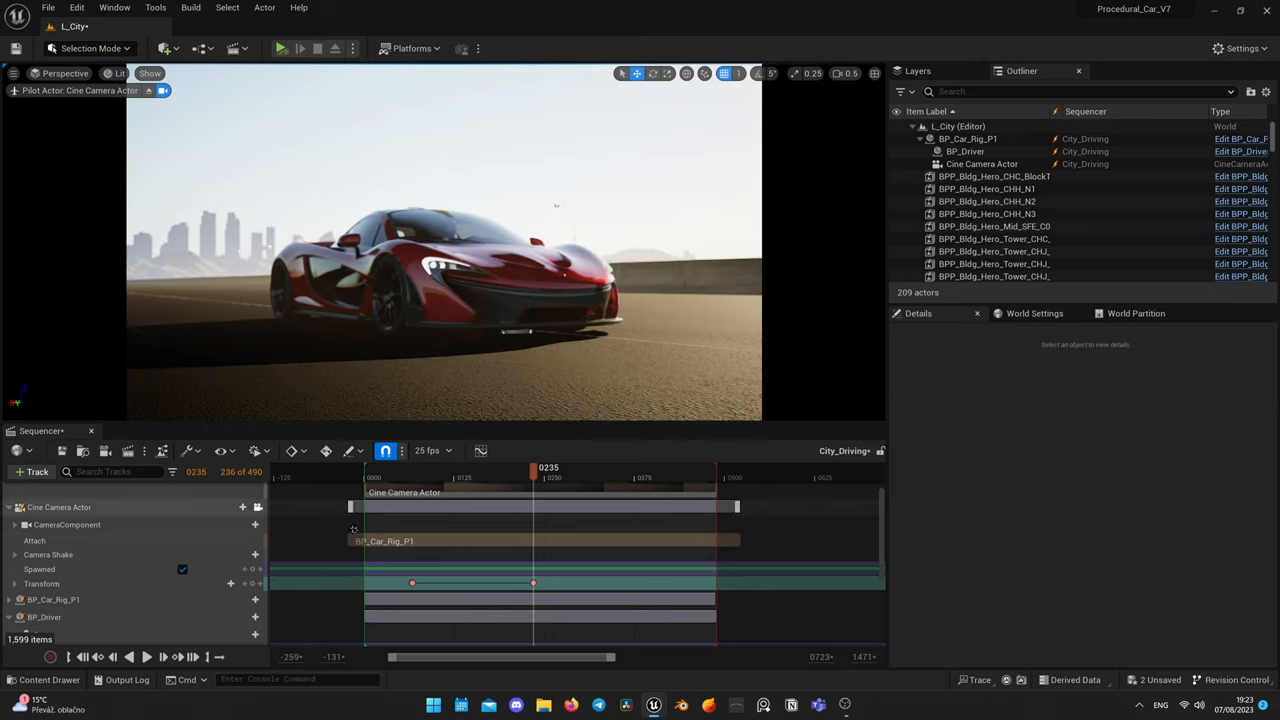
Scrub through the camera's keyed motion and bring up the transform keys' context menu.
drag(532, 476, 518, 476)
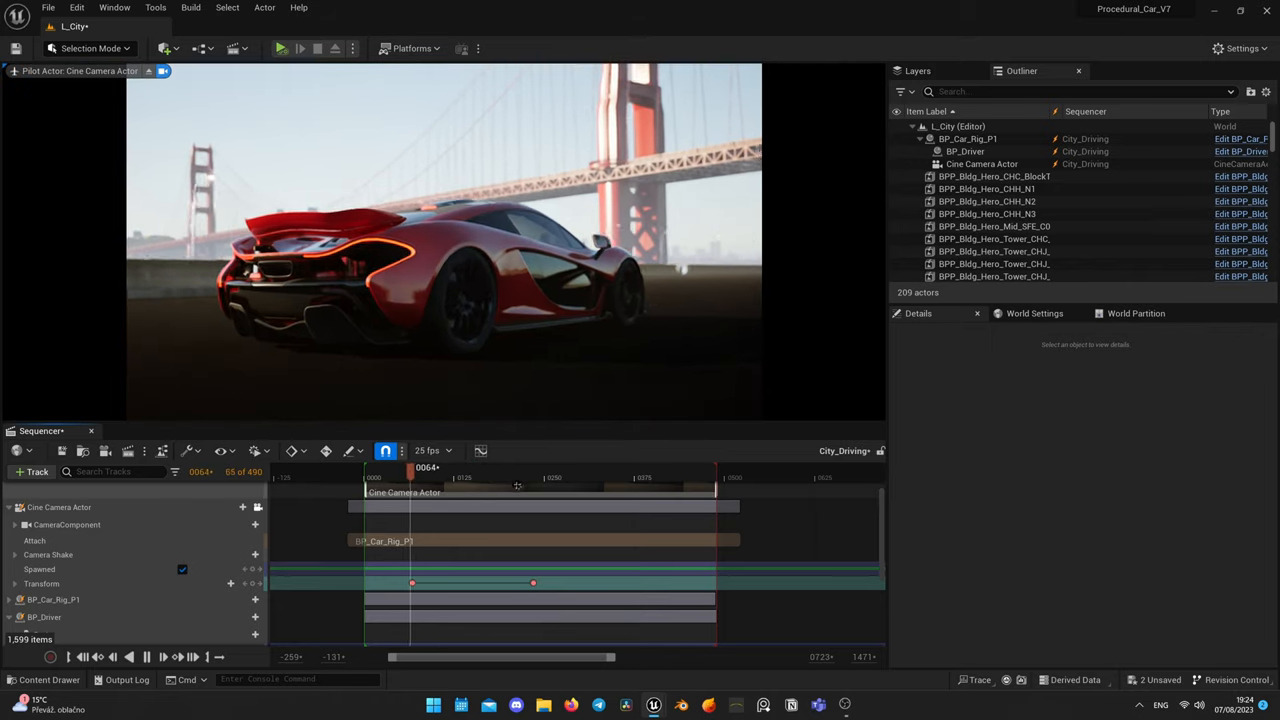
drag(412, 468, 444, 468)
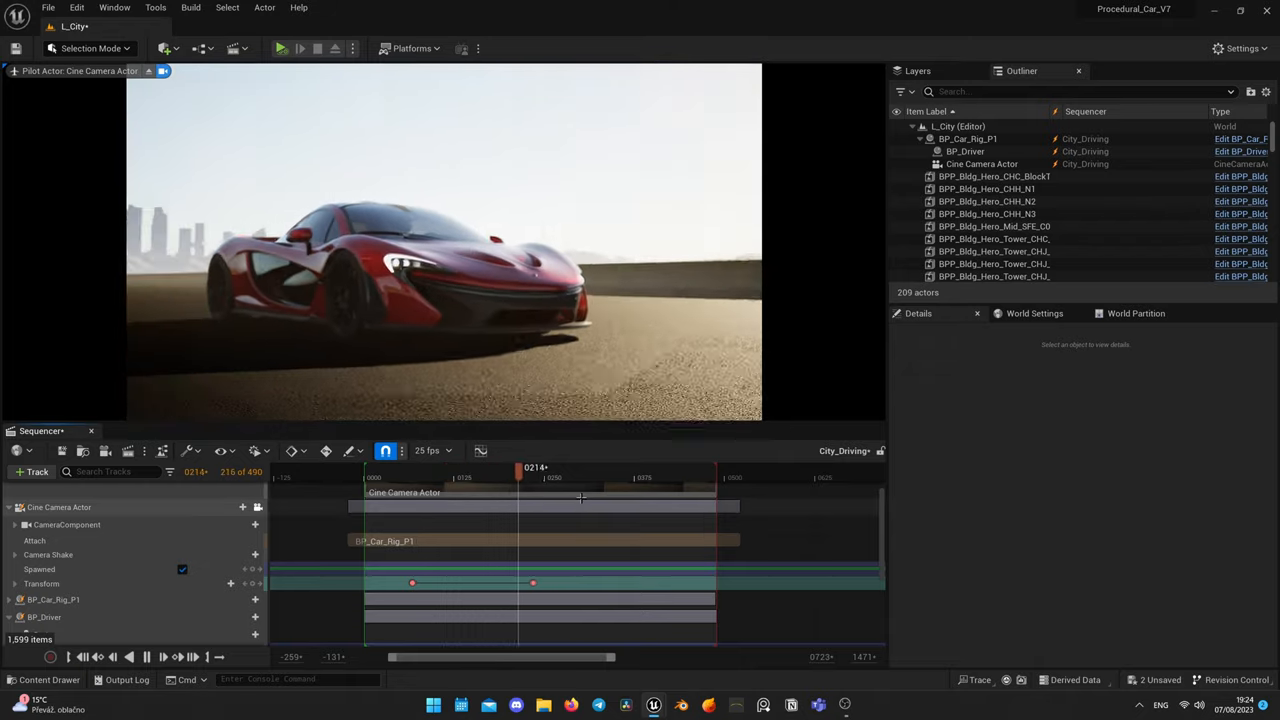
right_click(412, 582)
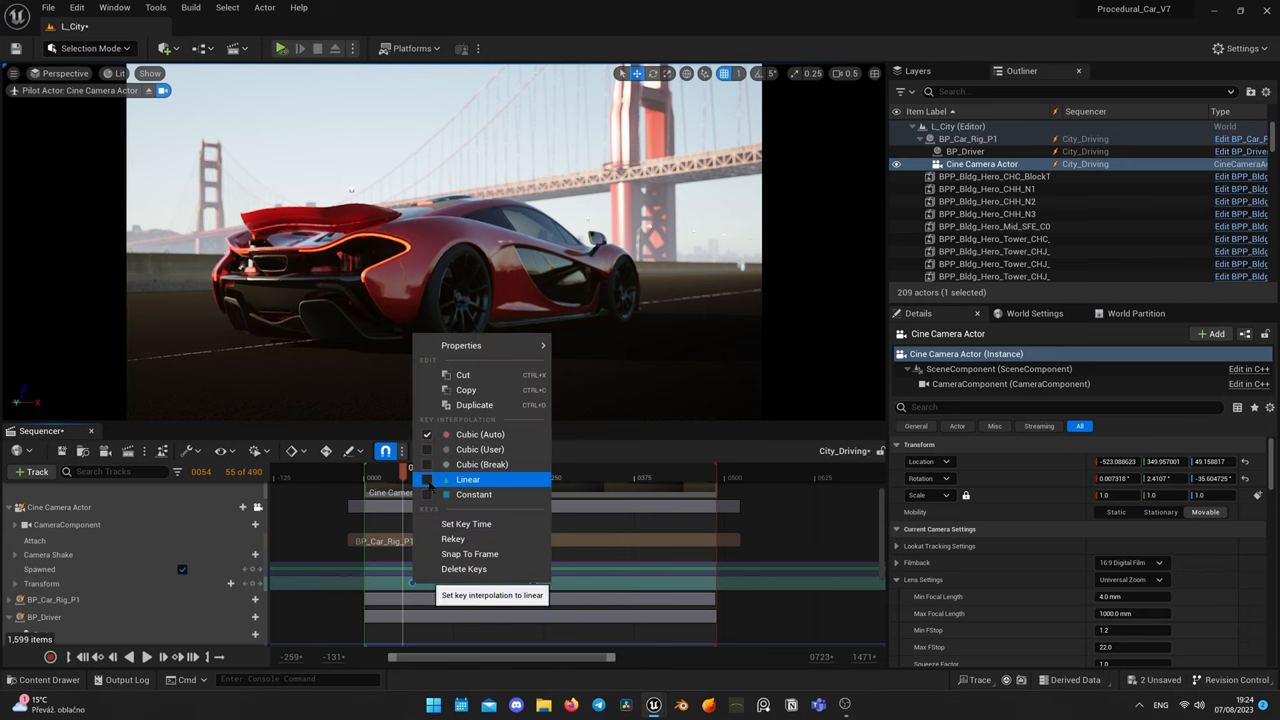
Set the transform keys to Linear, check the motion, and add a Camera Cuts track for the cine camera.
click(468, 480)
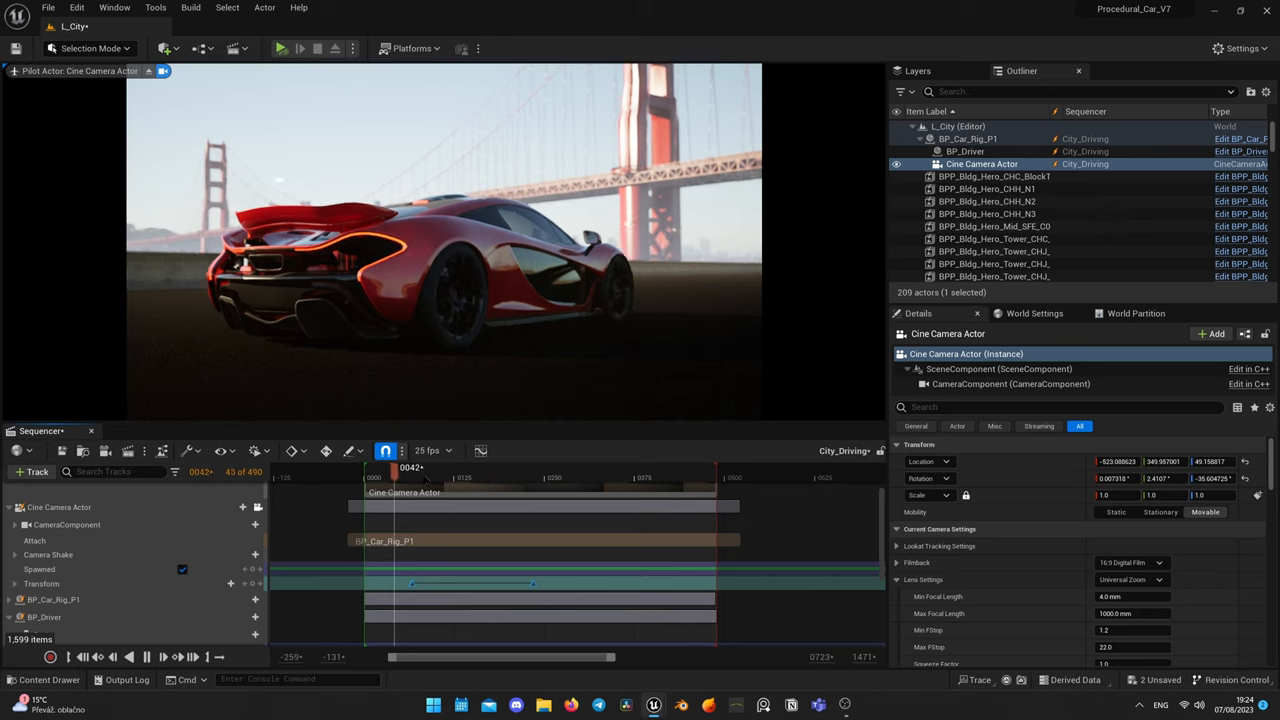
drag(410, 468, 430, 468)
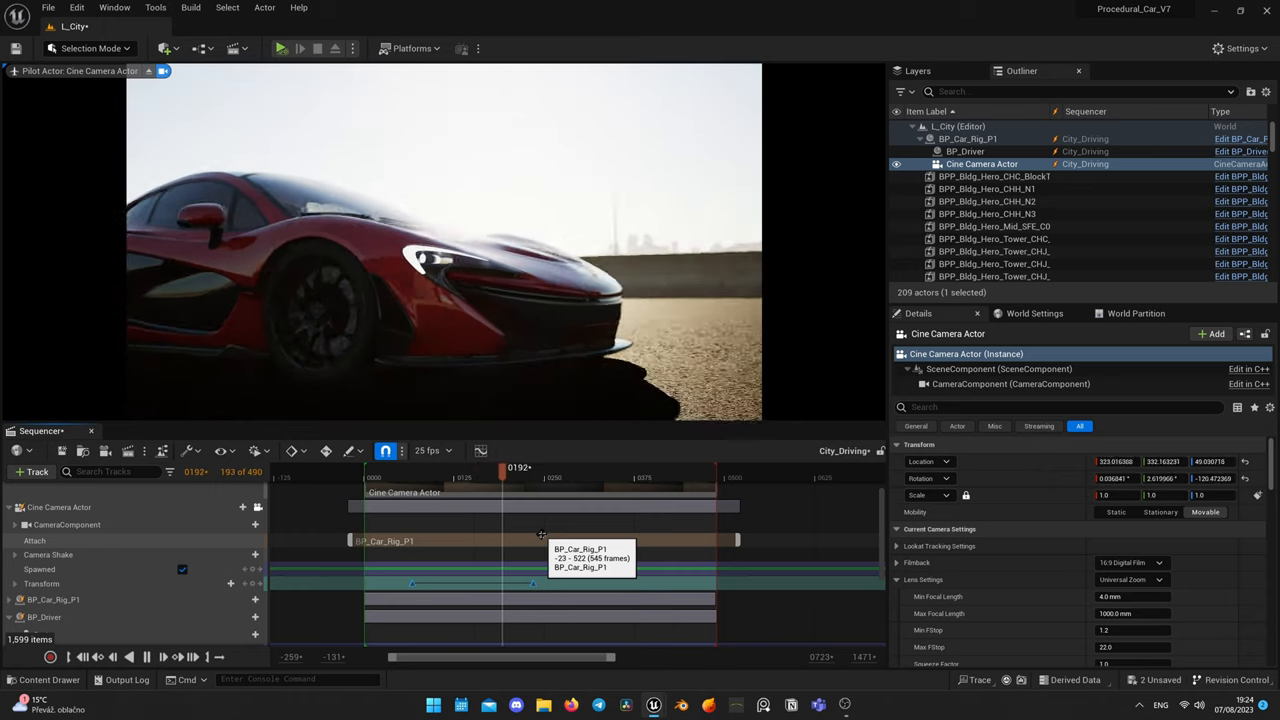
drag(504, 468, 536, 468)
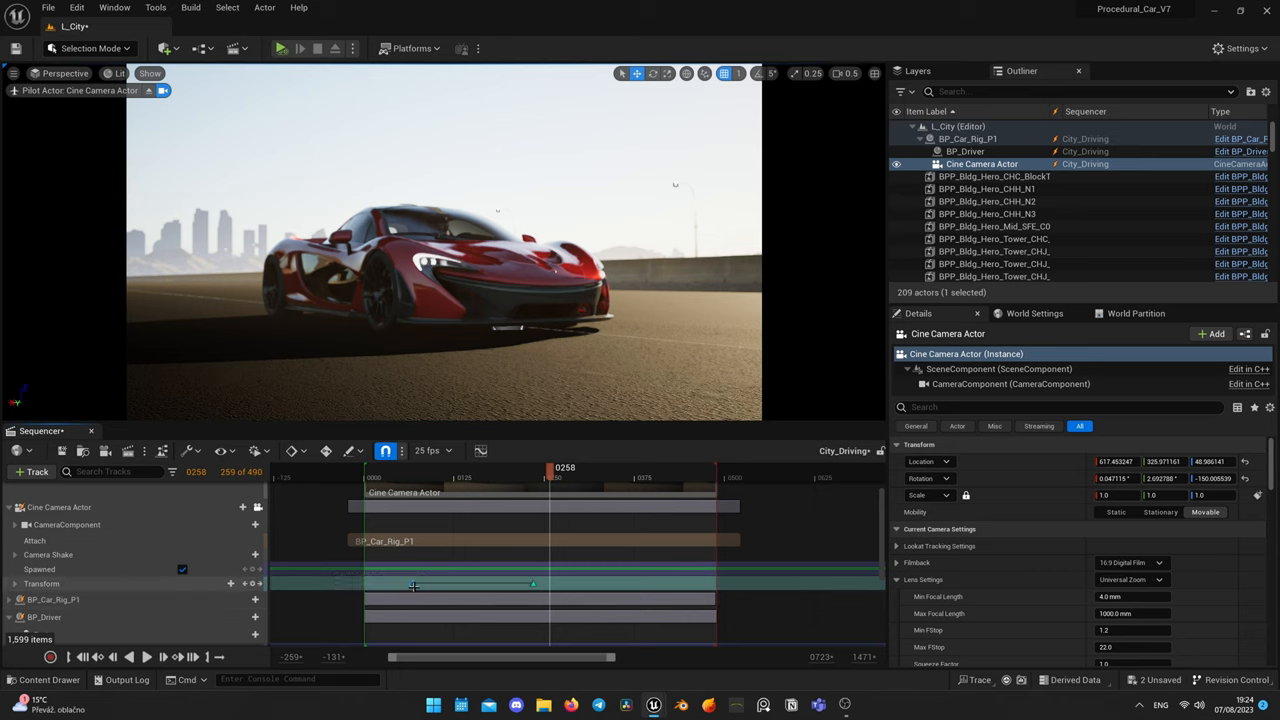
click(366, 468)
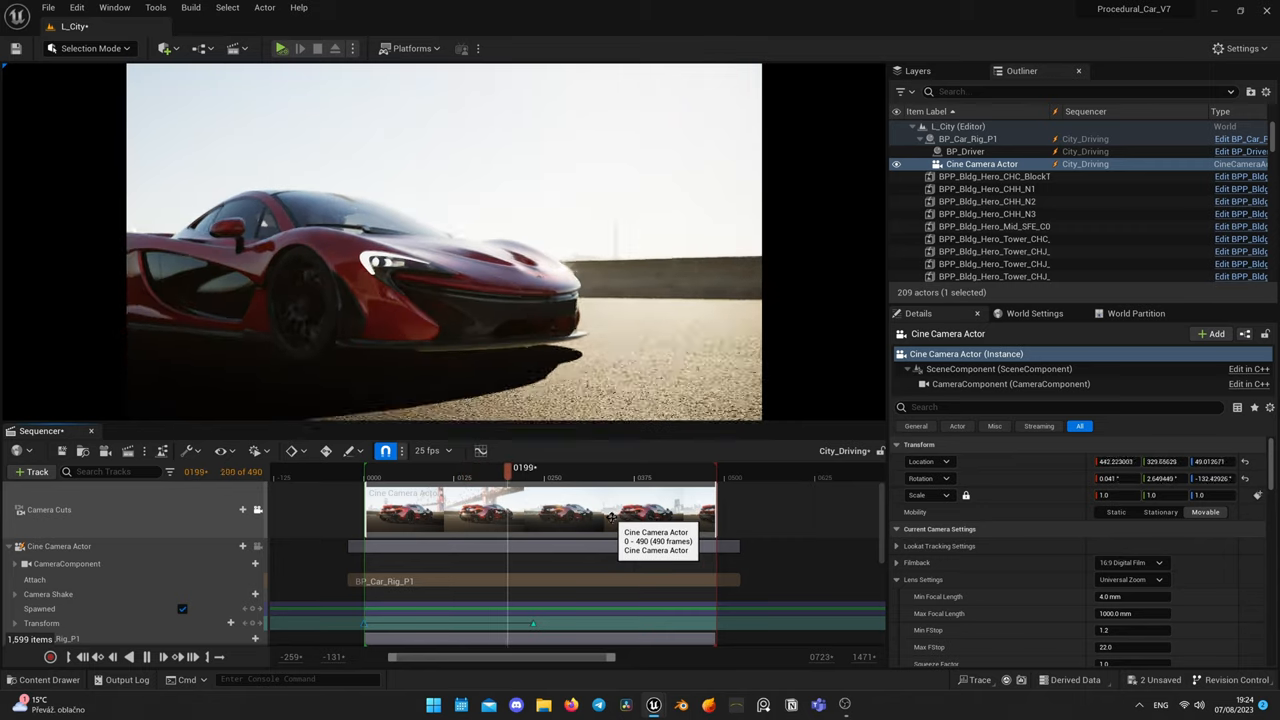
Move the playhead to later frames and add Location/Rotation keys for the camera's orbit.
drag(508, 468, 544, 468)
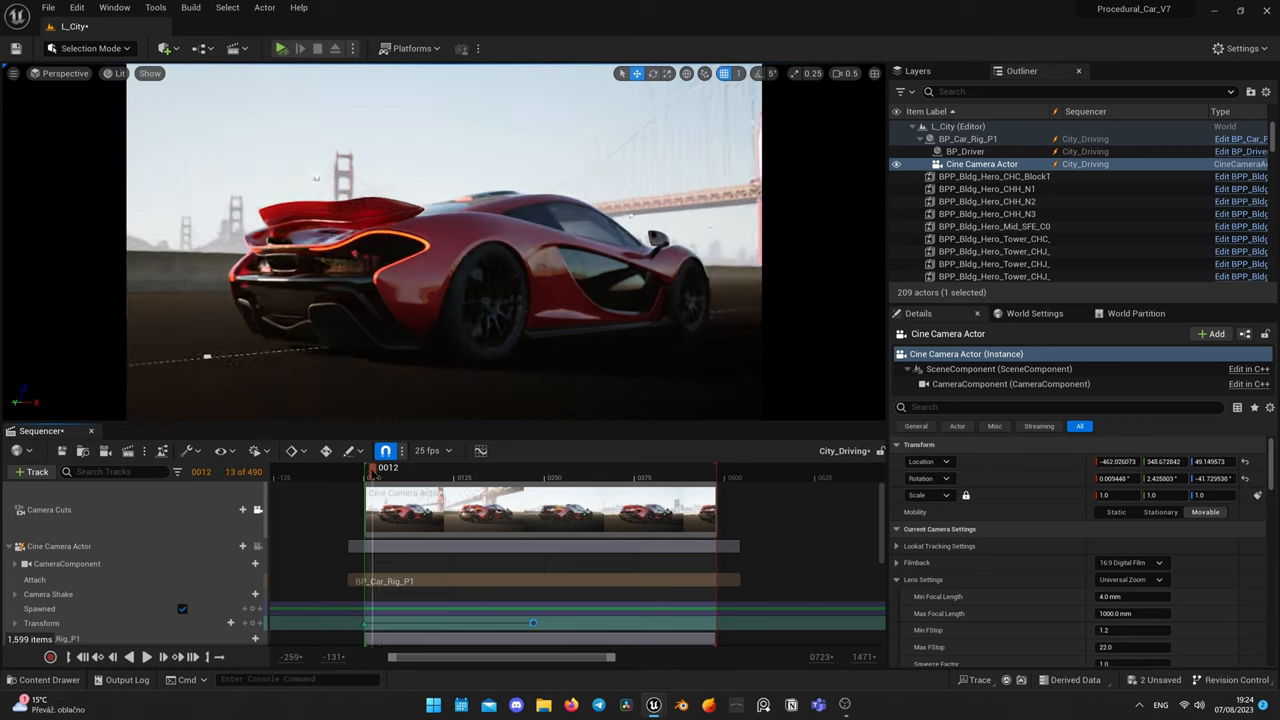
click(146, 656)
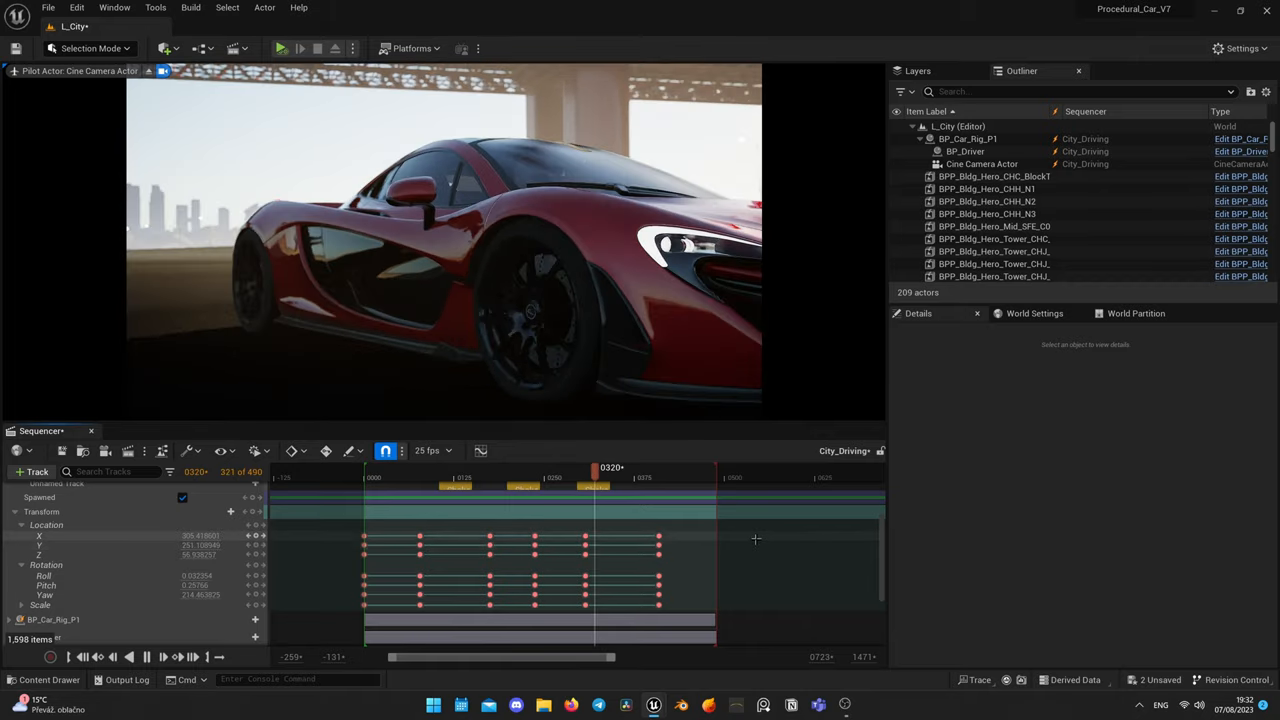
drag(596, 468, 632, 468)
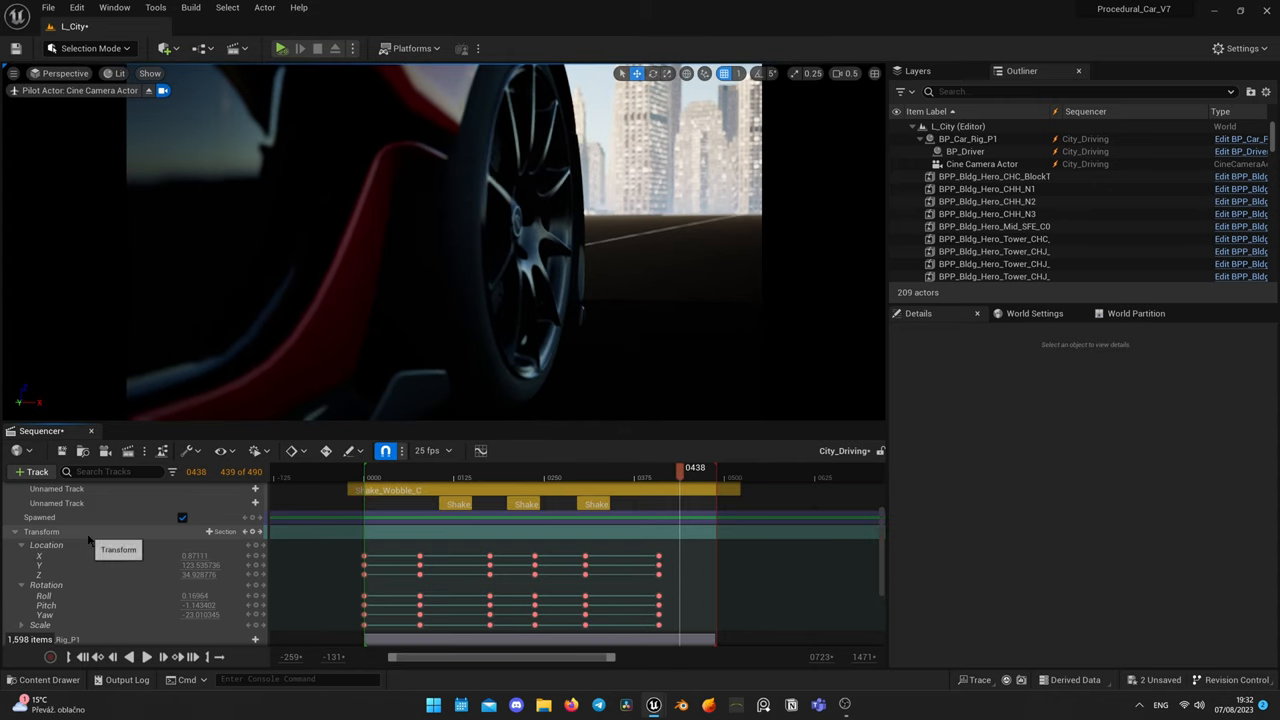
Enable Use Quaternion Interpolation in the camera Transform track's Edit Section.
right_click(42, 532)
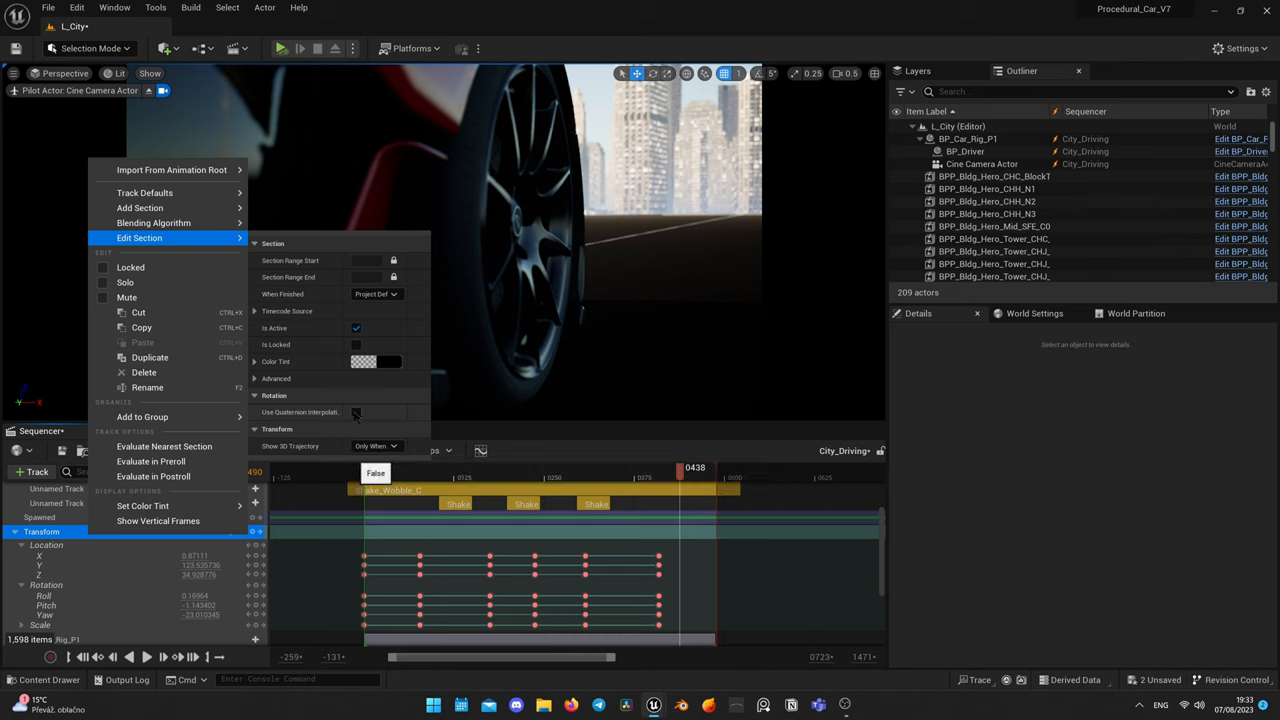
click(356, 412)
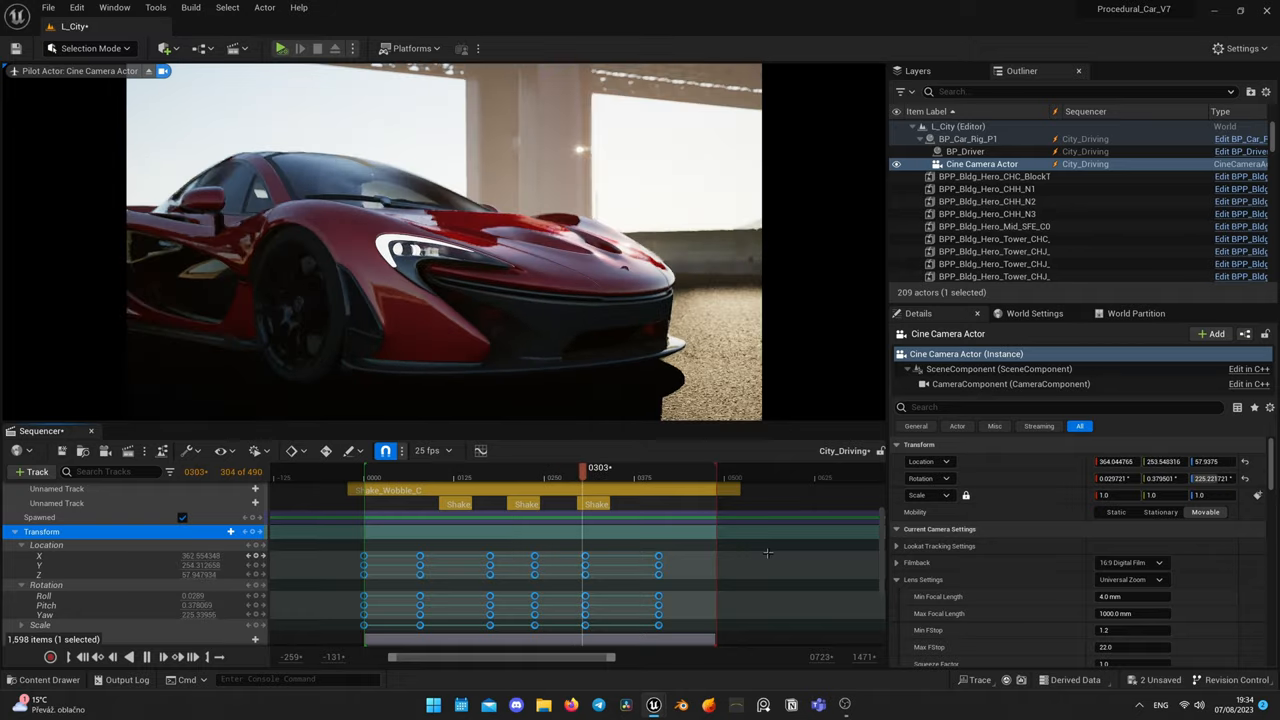
drag(580, 468, 620, 468)
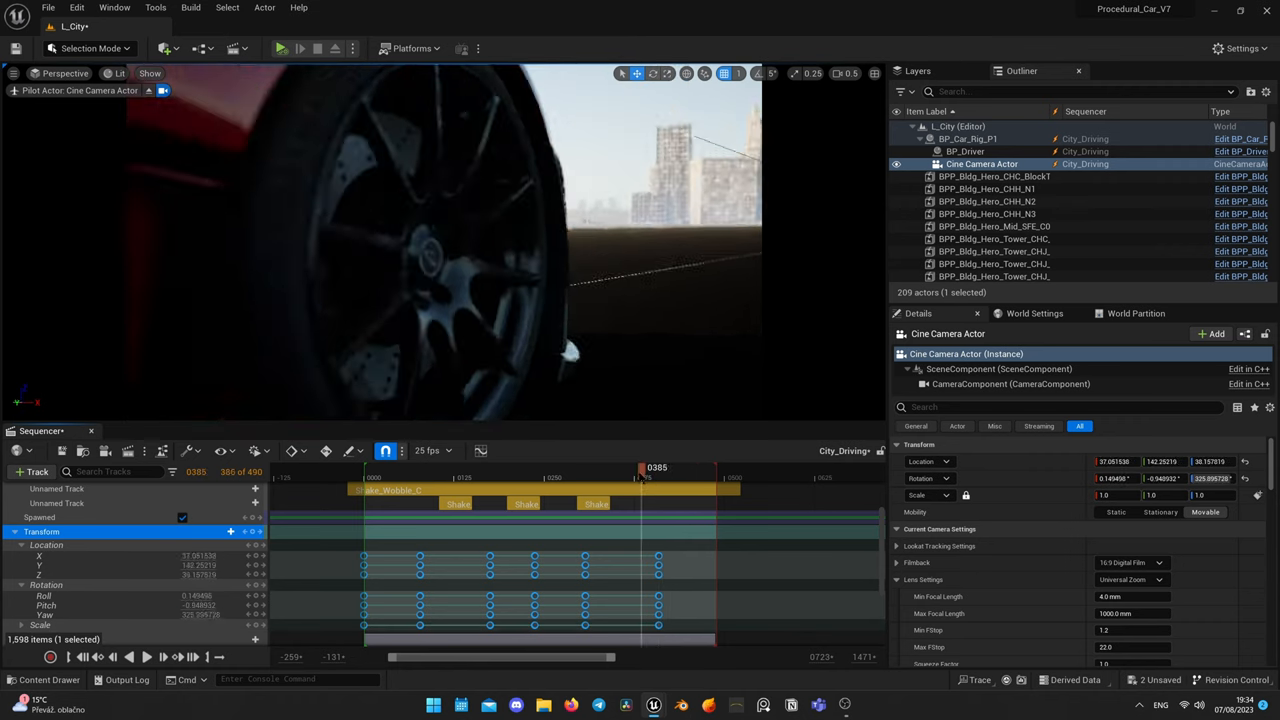
drag(640, 468, 384, 468)
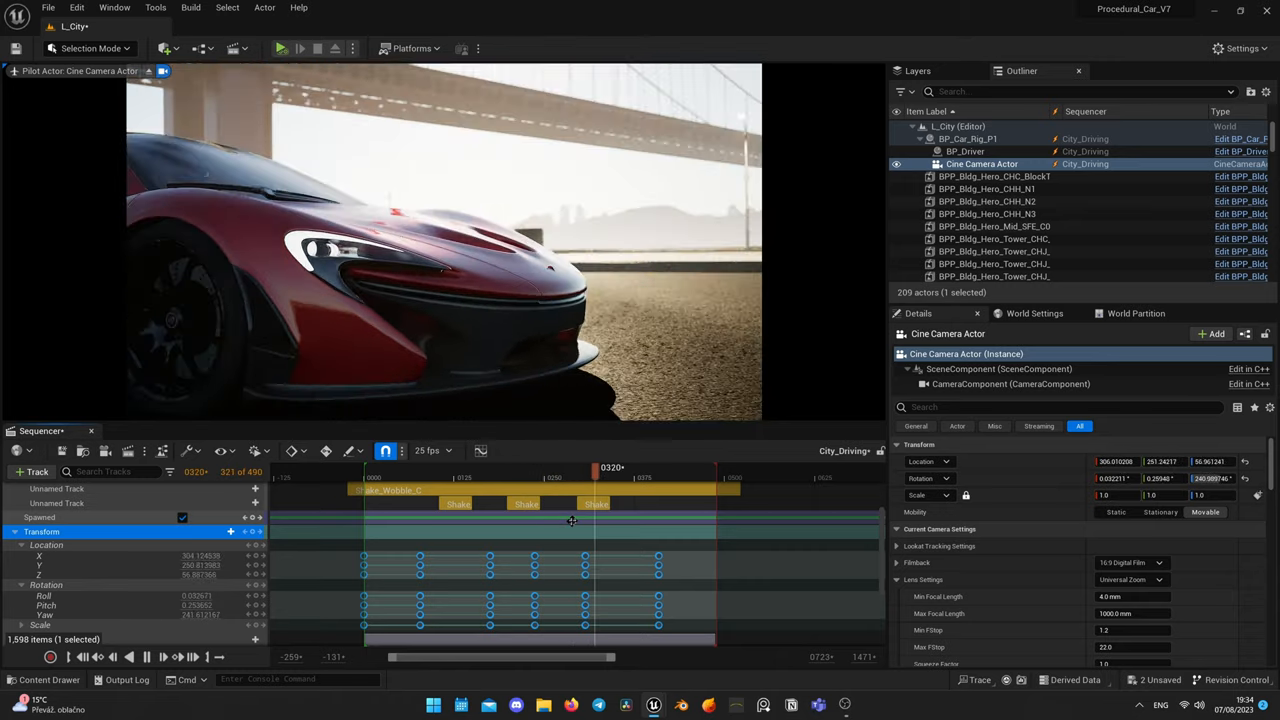
drag(596, 468, 632, 468)
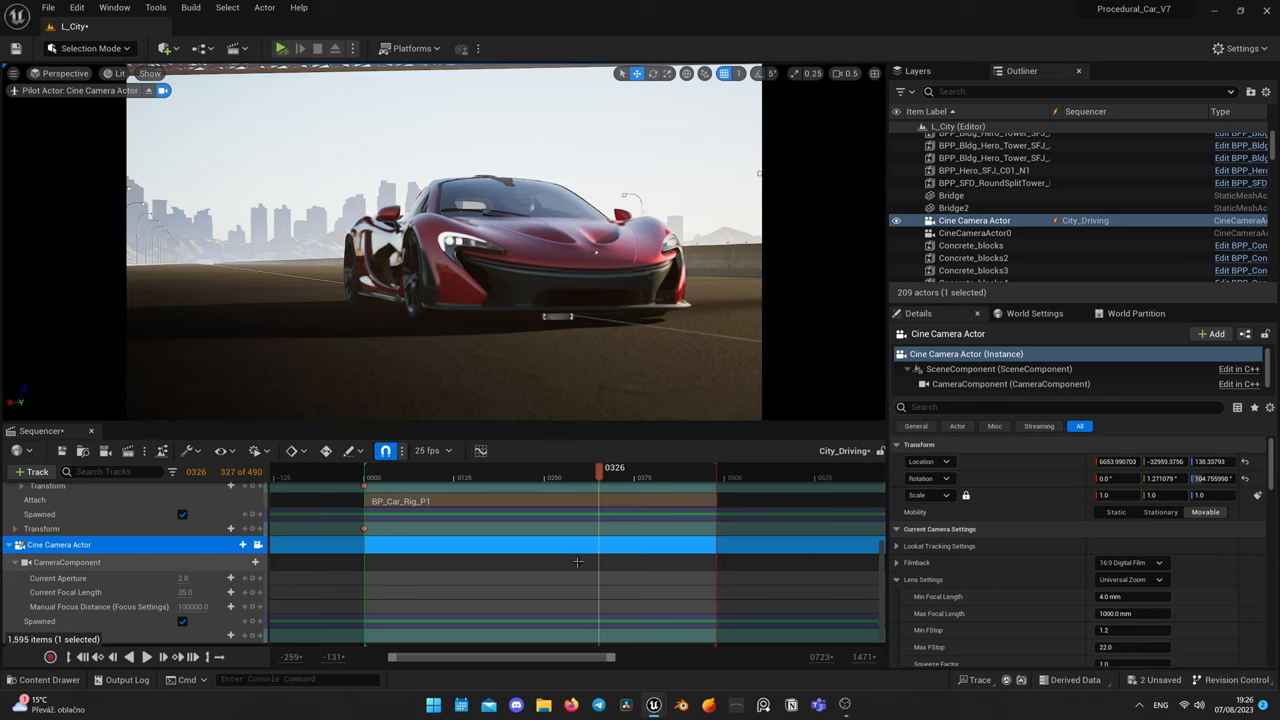
Set Actor to Track to BP_Car_Rig_P1 and add the Enable Look at Tracking property.
drag(600, 470, 578, 470)
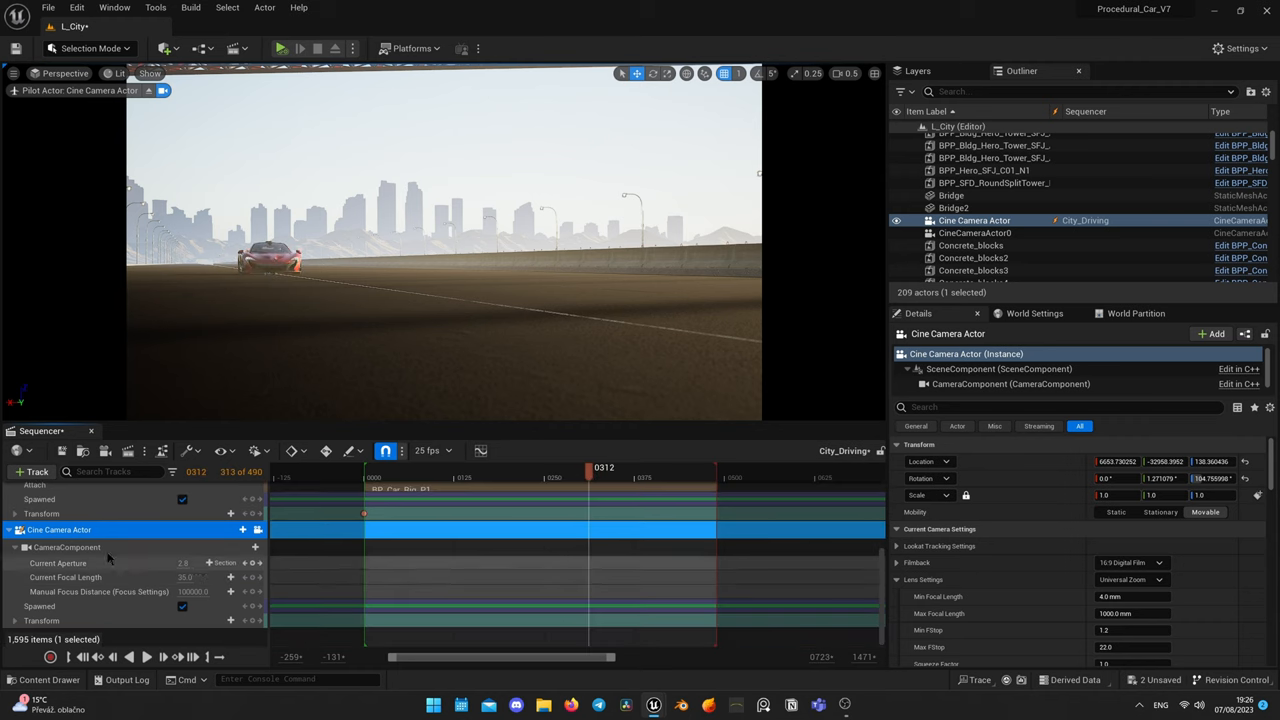
mouse_move(218, 536)
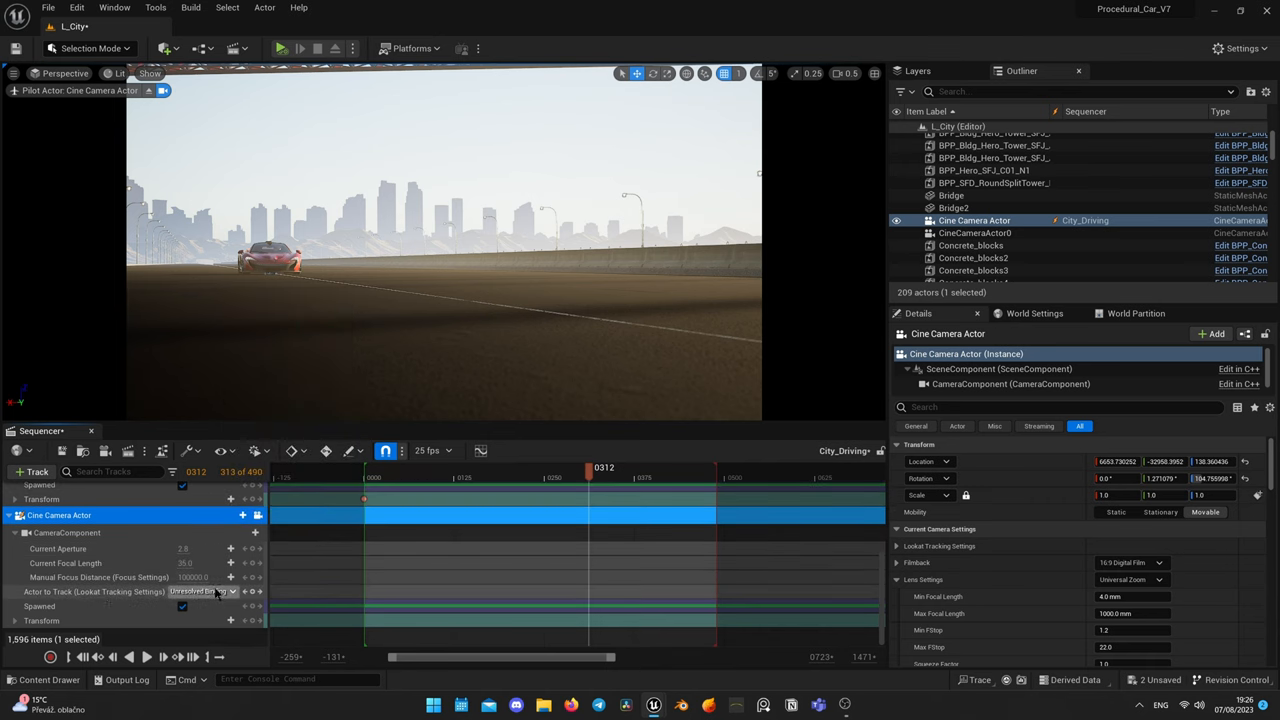
click(202, 592)
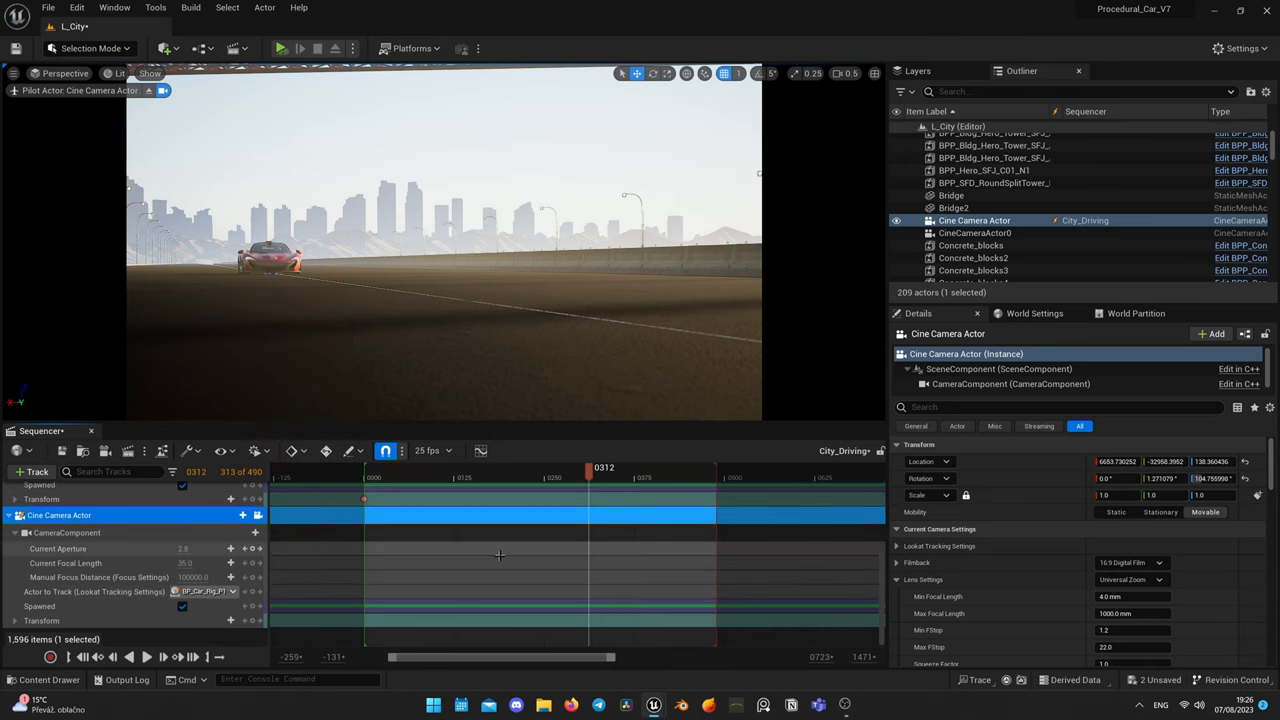
click(236, 514)
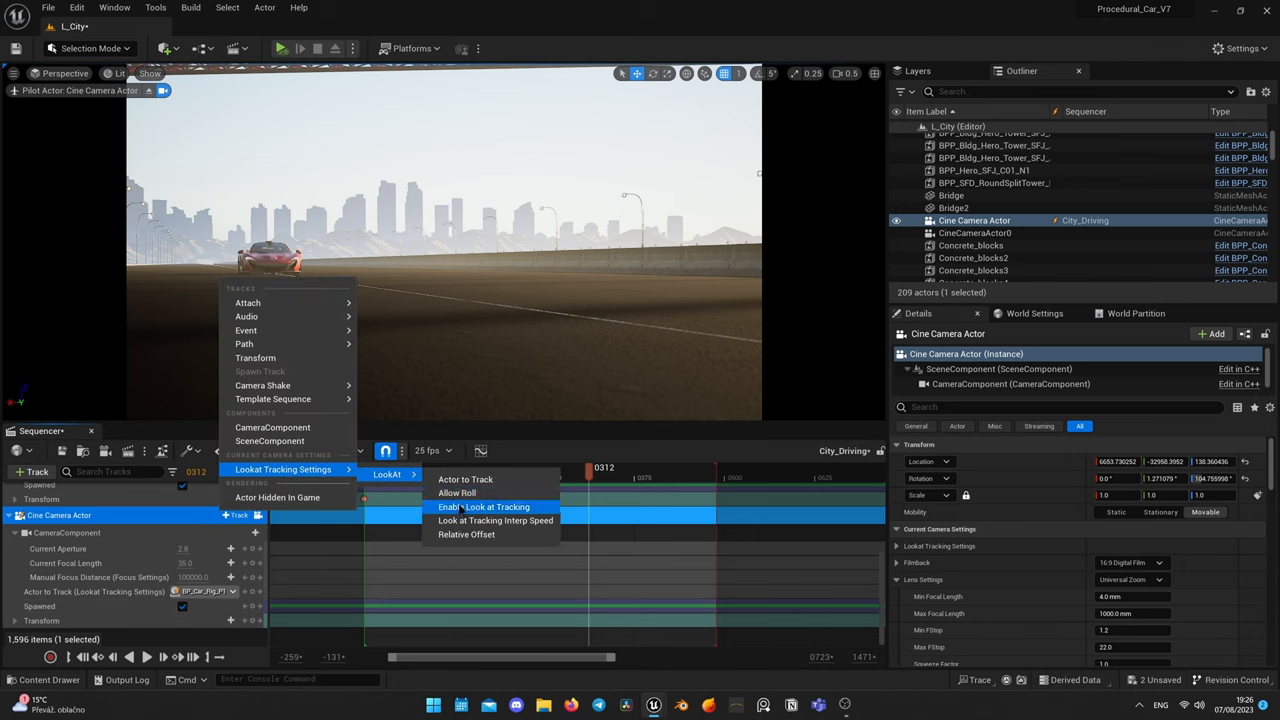
click(484, 508)
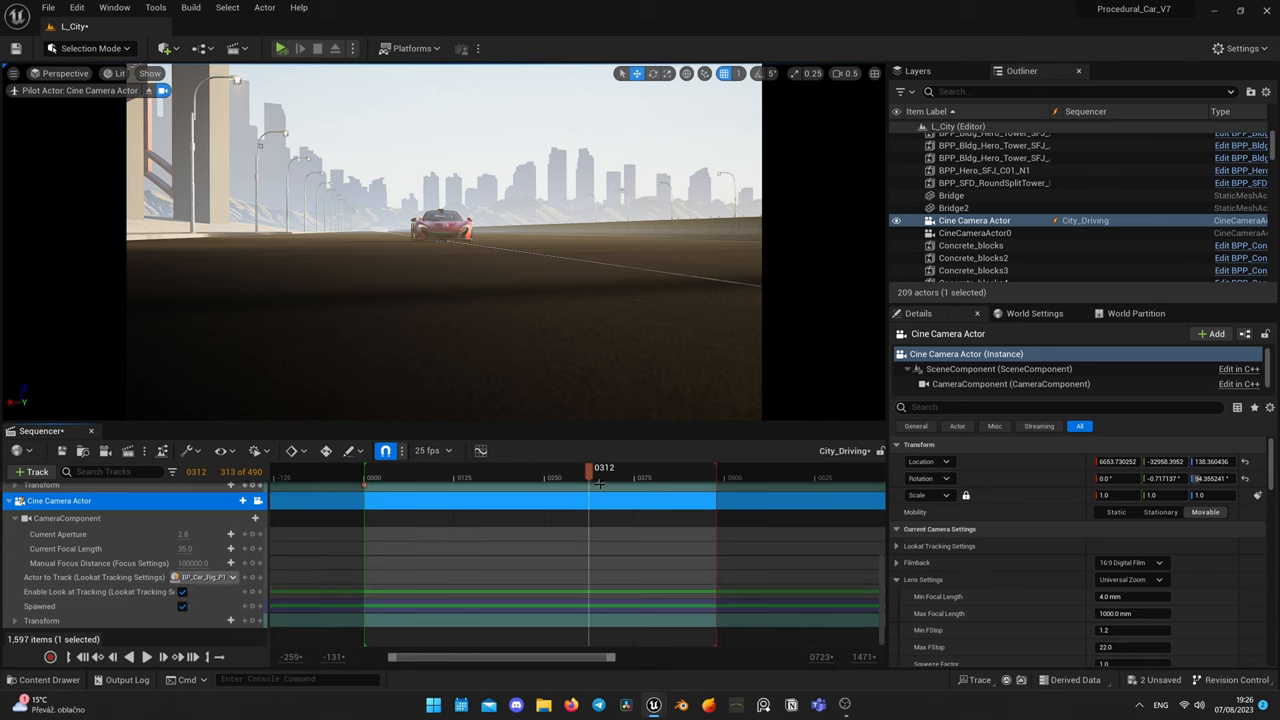